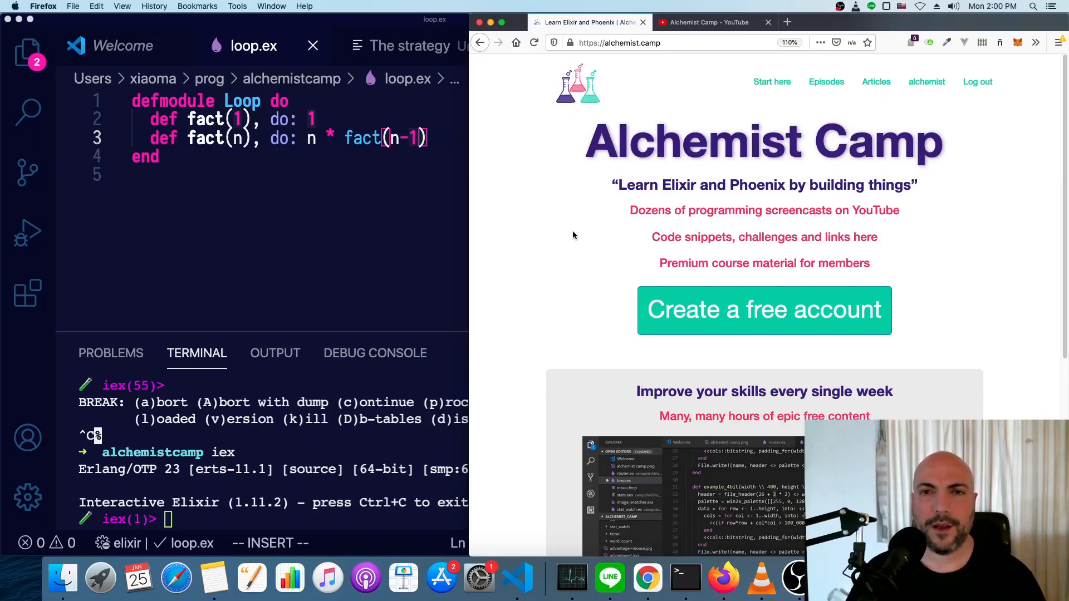
pyautogui.moveTo(572, 247)
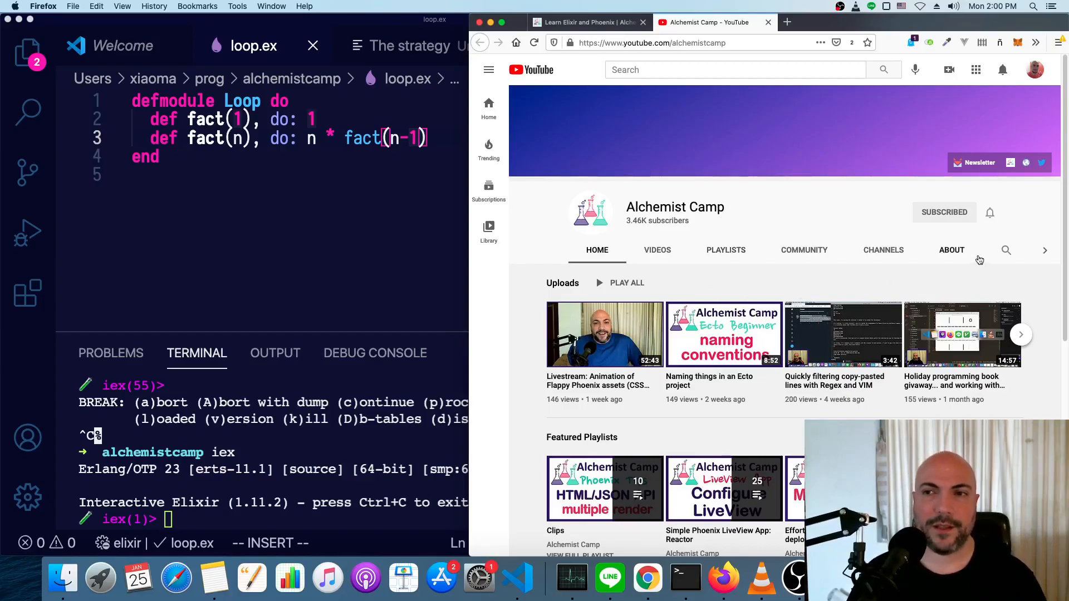
pyautogui.moveTo(983, 194)
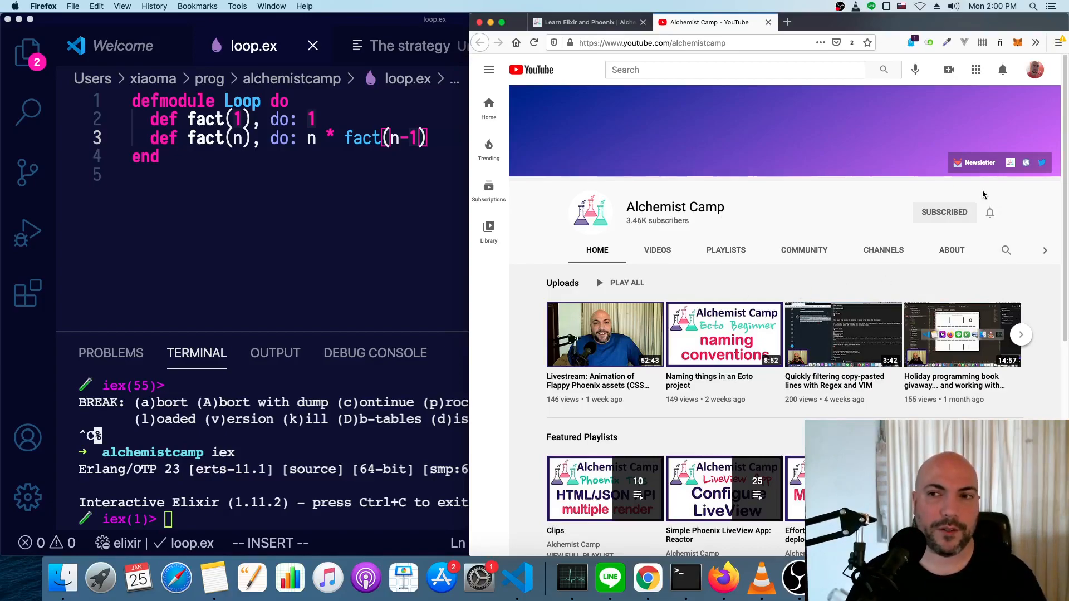
pyautogui.moveTo(977, 162)
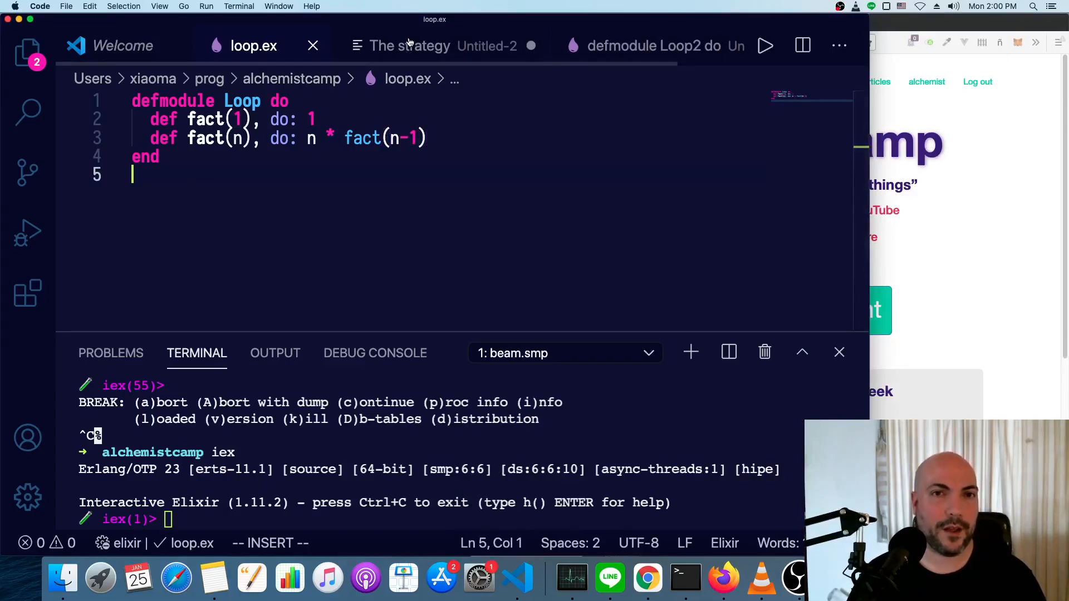
# Review the strategy notes and highlight the line about starting with a helper.
pyautogui.click(408, 46)
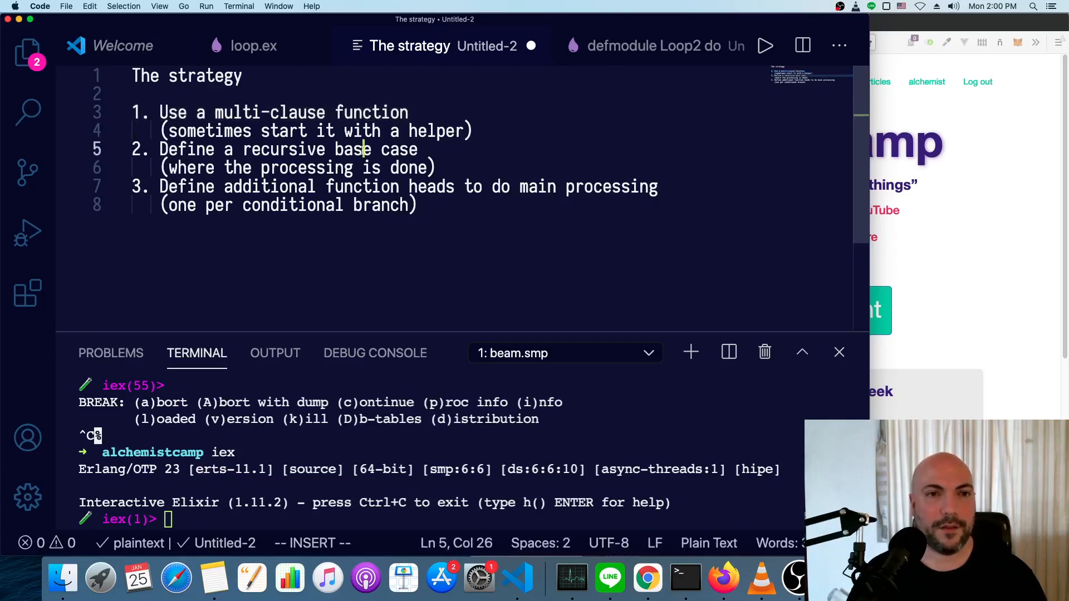
pyautogui.tripleClick(286, 149)
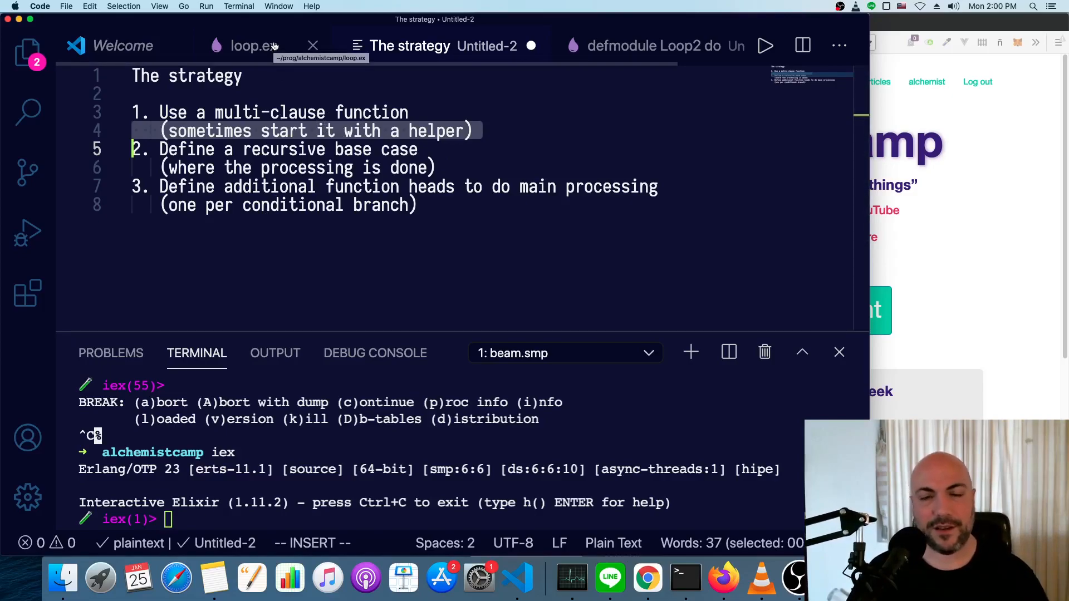
pyautogui.click(250, 45)
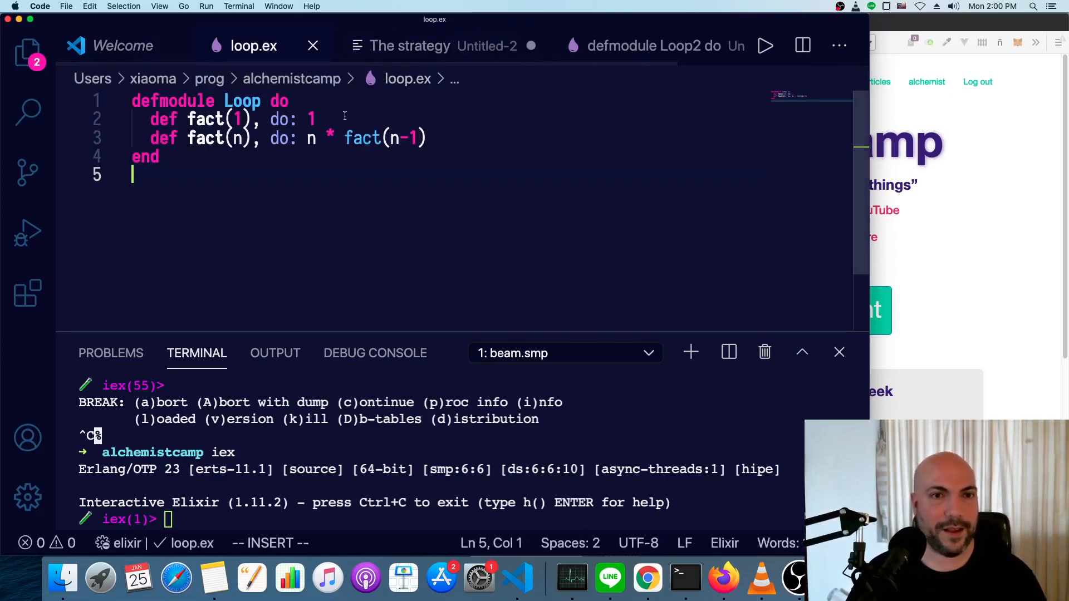
pyautogui.click(314, 119)
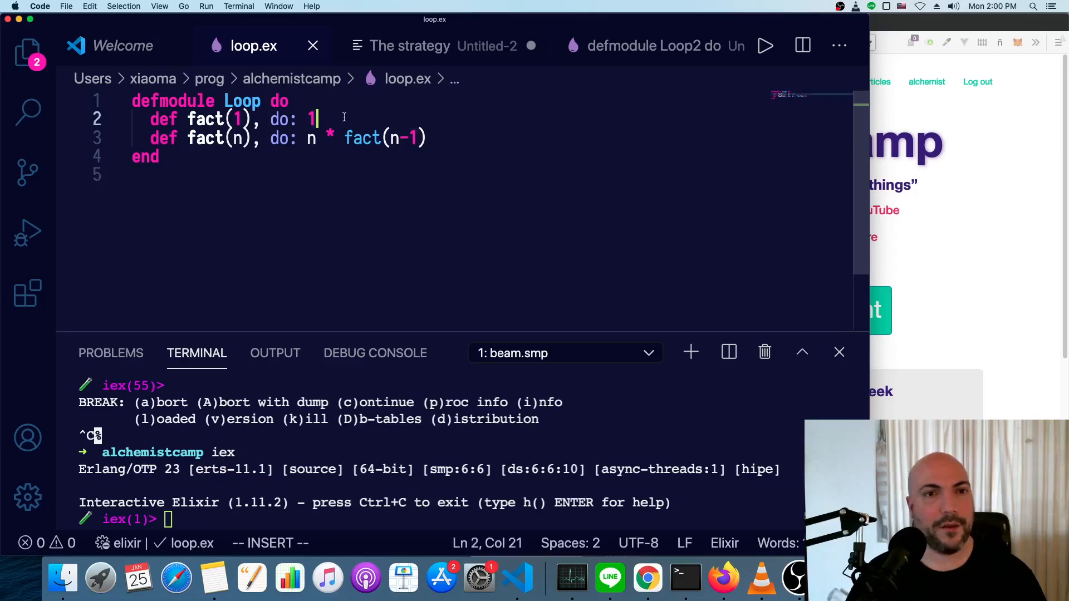
pyautogui.click(231, 119)
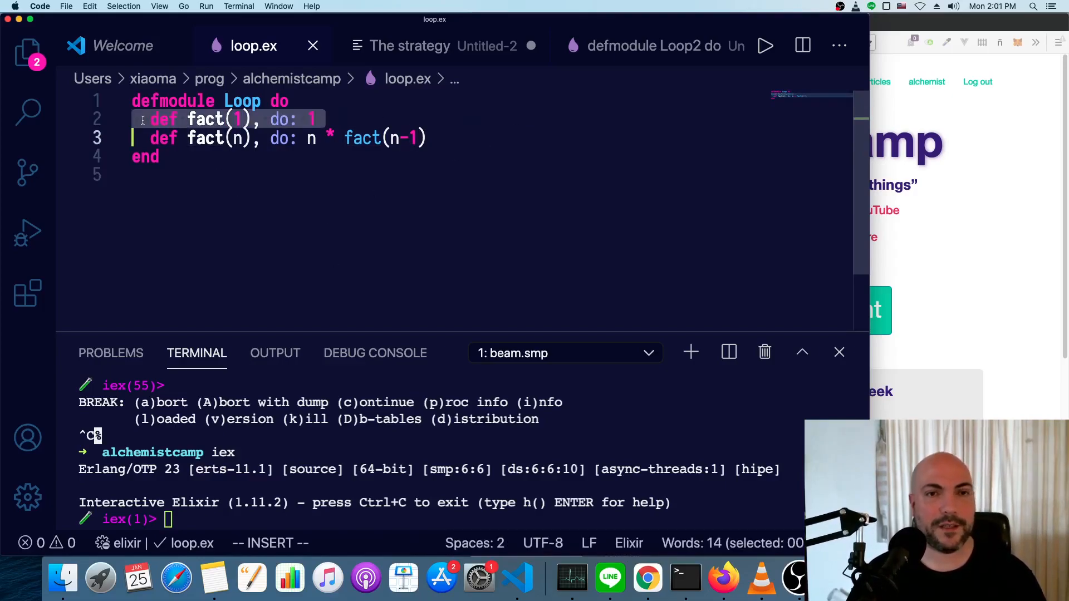
pyautogui.click(160, 157)
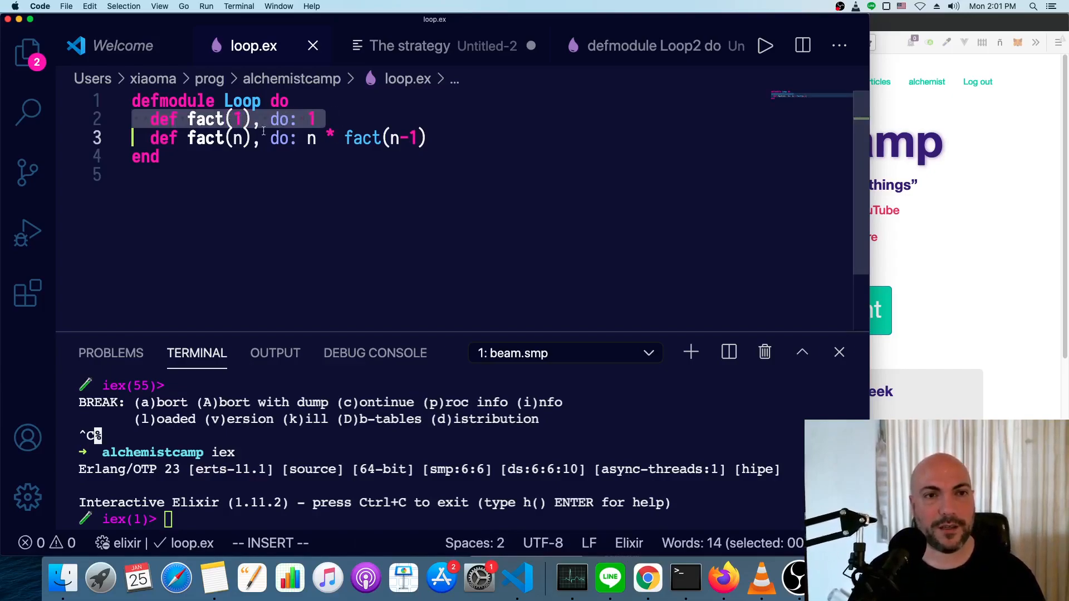
pyautogui.click(261, 138)
pyautogui.write('@name_list ["bob", "alice", "mark"]')
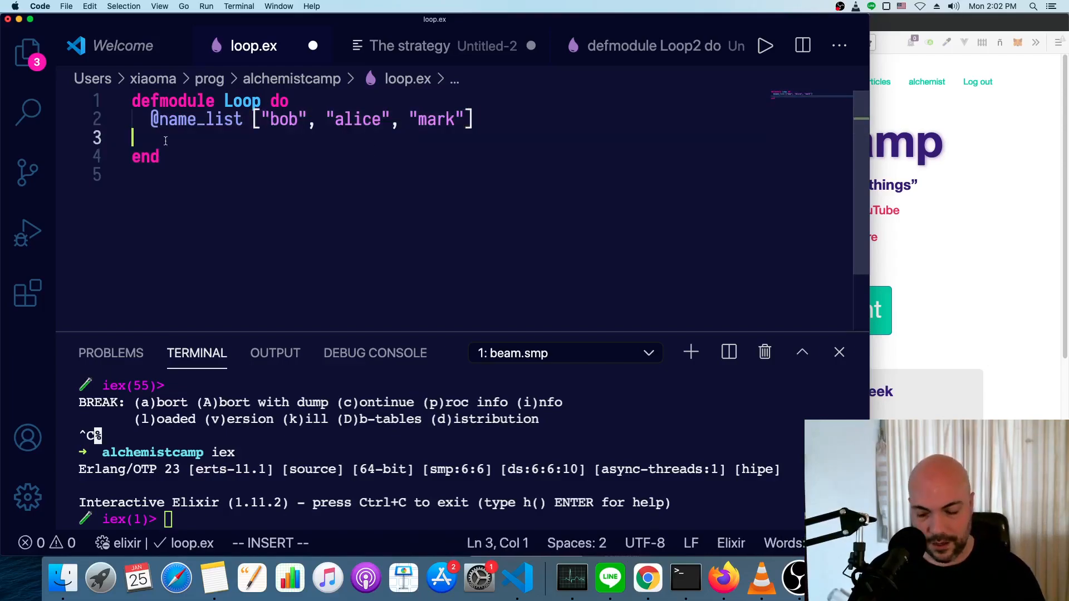
# Add a def names(phrase), do: header below the name list, then point out bob in the list.
pyautogui.press('enter')
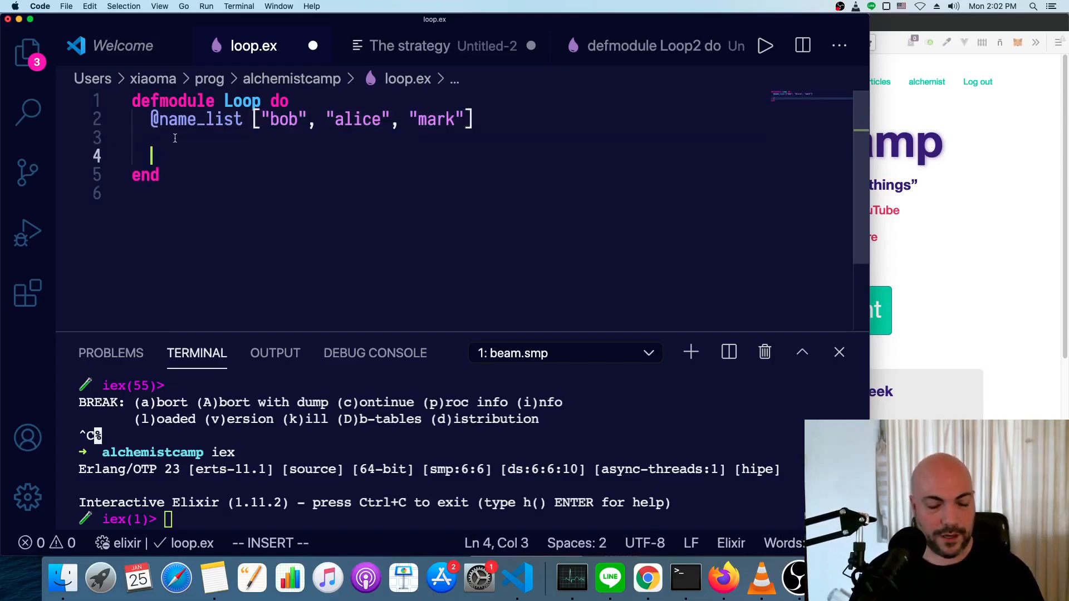
pyautogui.write('d1')
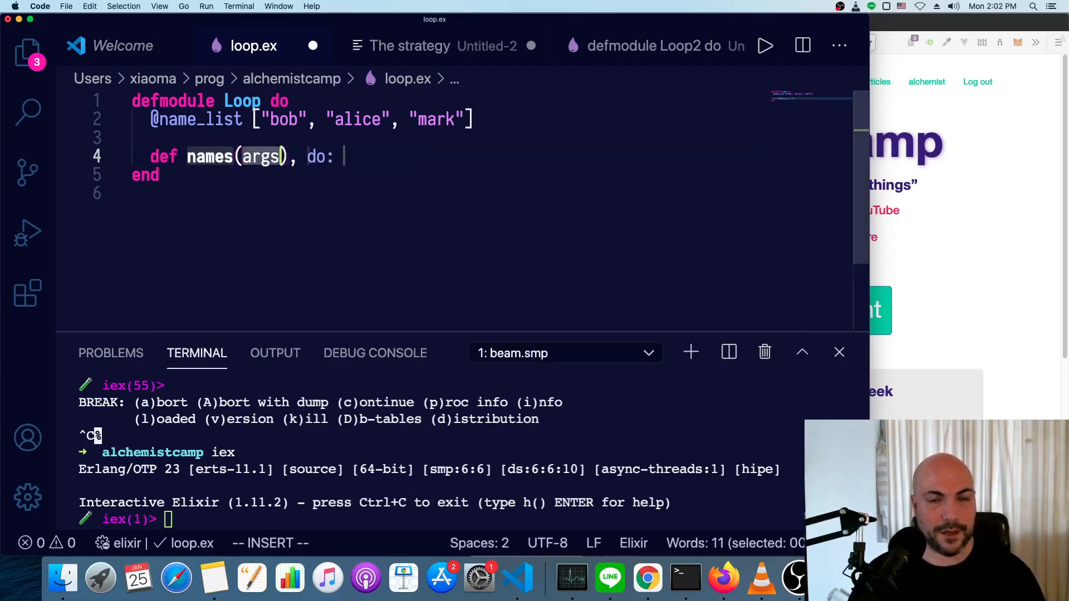
pyautogui.write('phras')
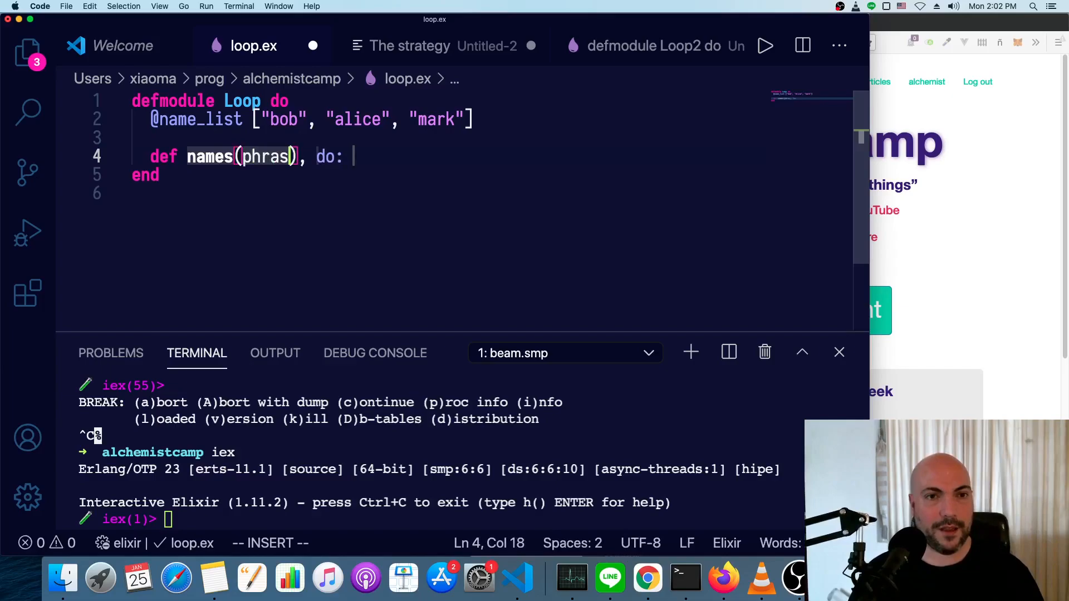
pyautogui.write('e')
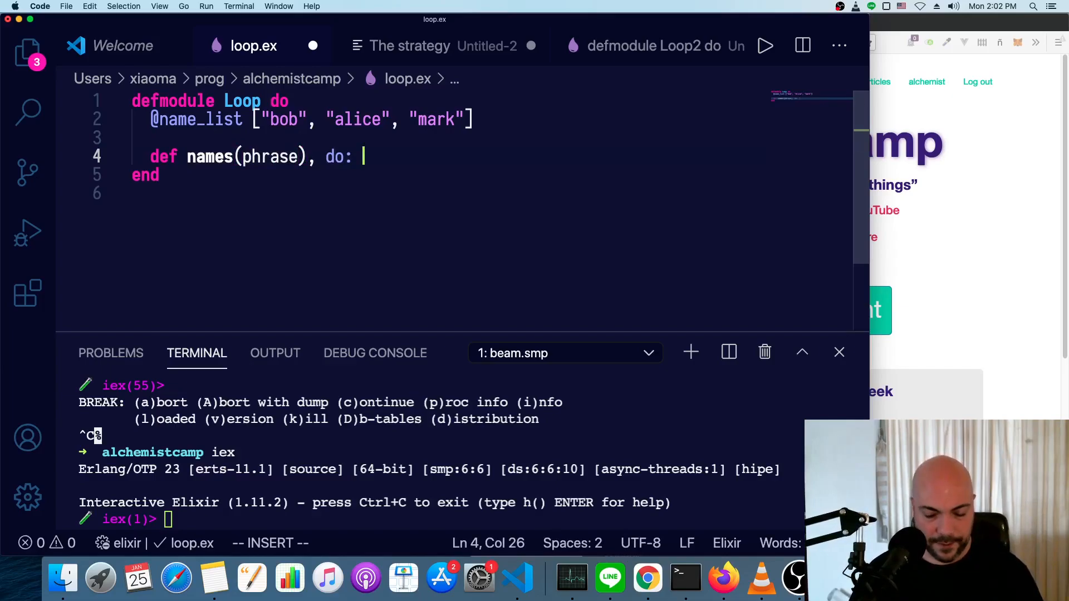
pyautogui.click(409, 45)
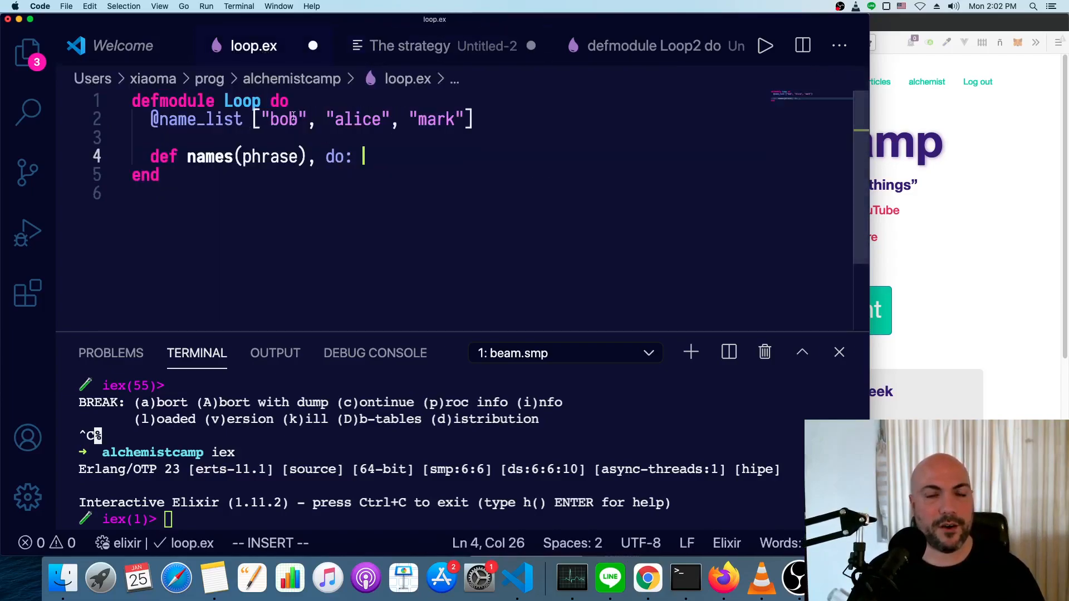
pyautogui.doubleClick(273, 157)
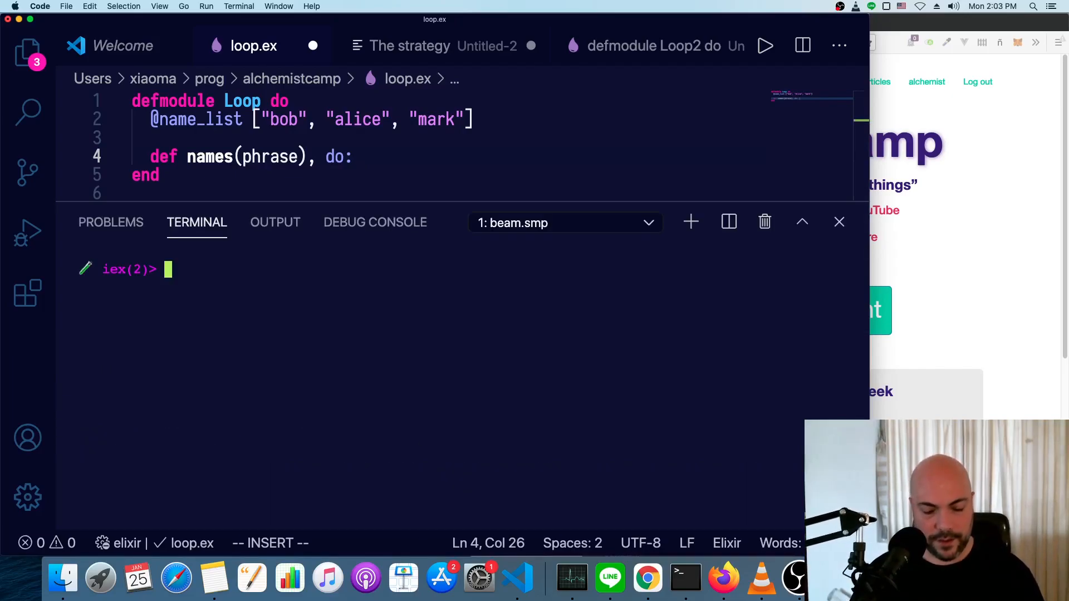
# In iex bind phrase = "Hi, my name is alice" and split it with String.split(phrase).
pyautogui.write('phrase = "')
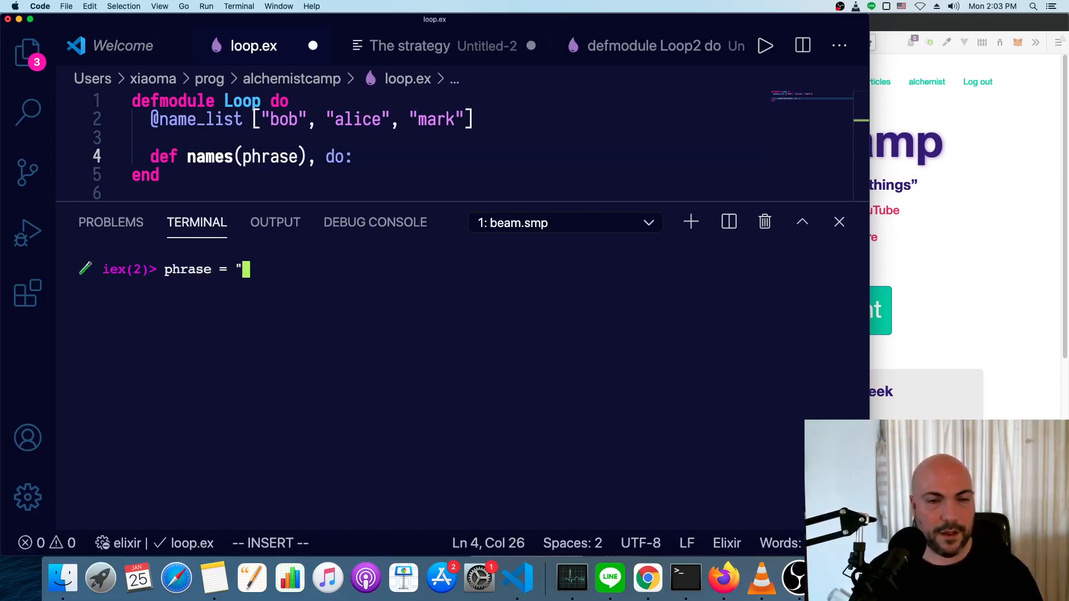
pyautogui.write('Hi, my na')
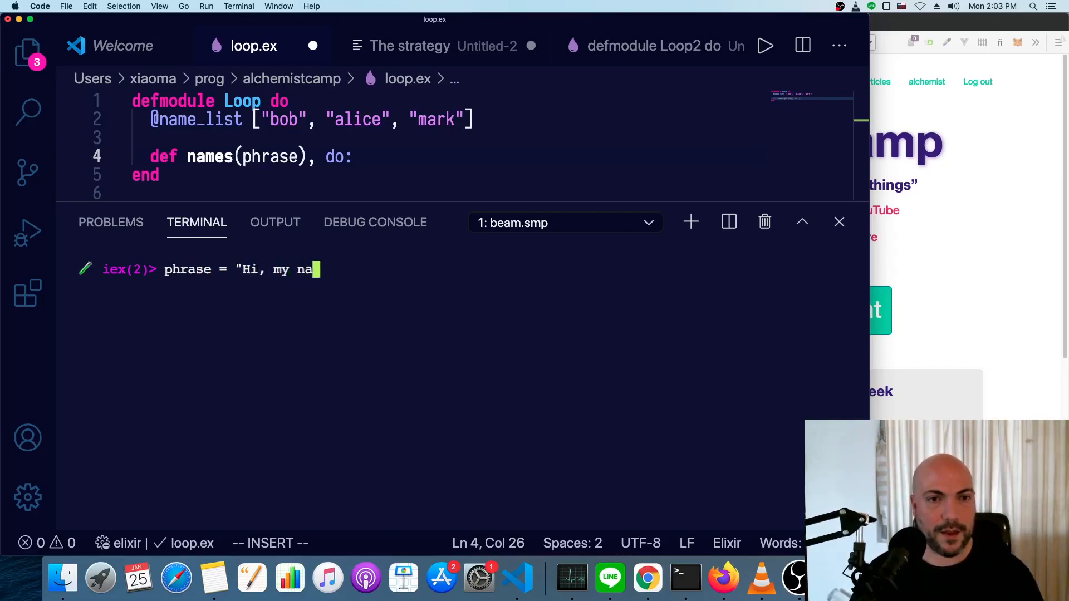
pyautogui.write('me is alice')
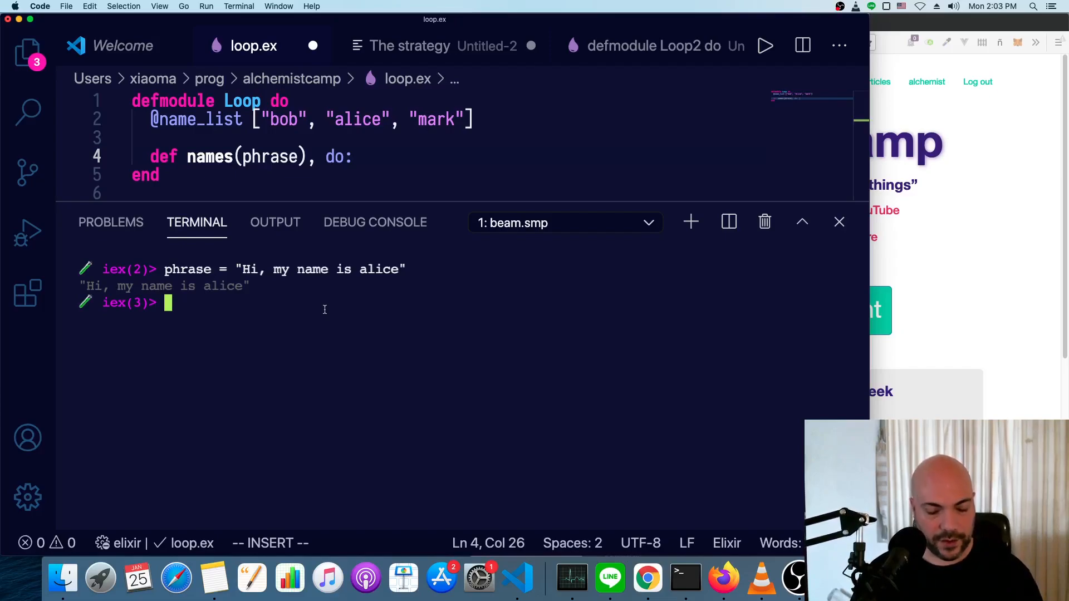
pyautogui.write('String.')
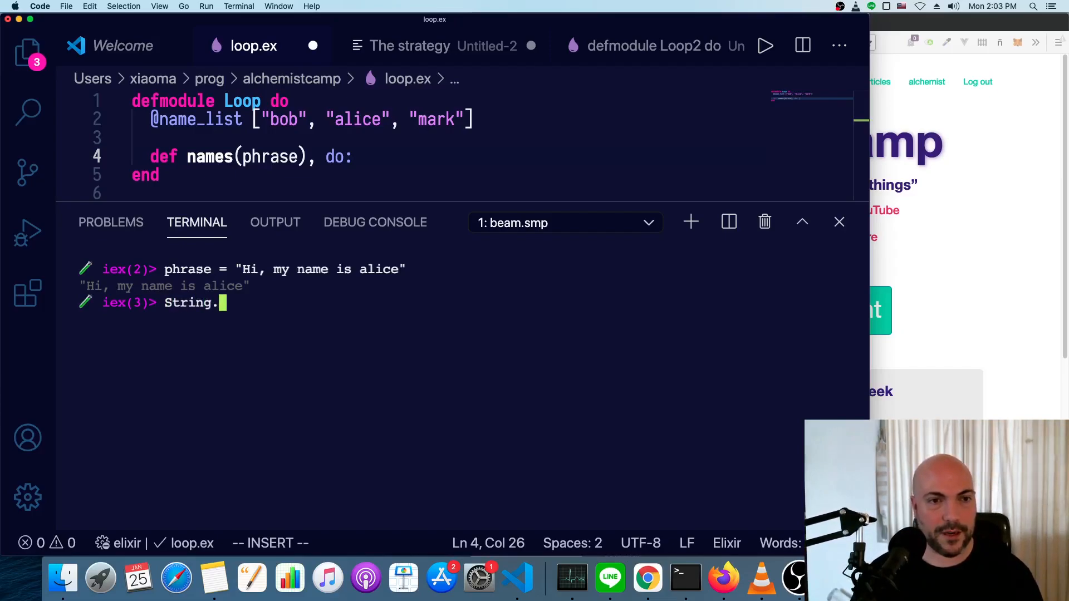
pyautogui.write('split(phrase')
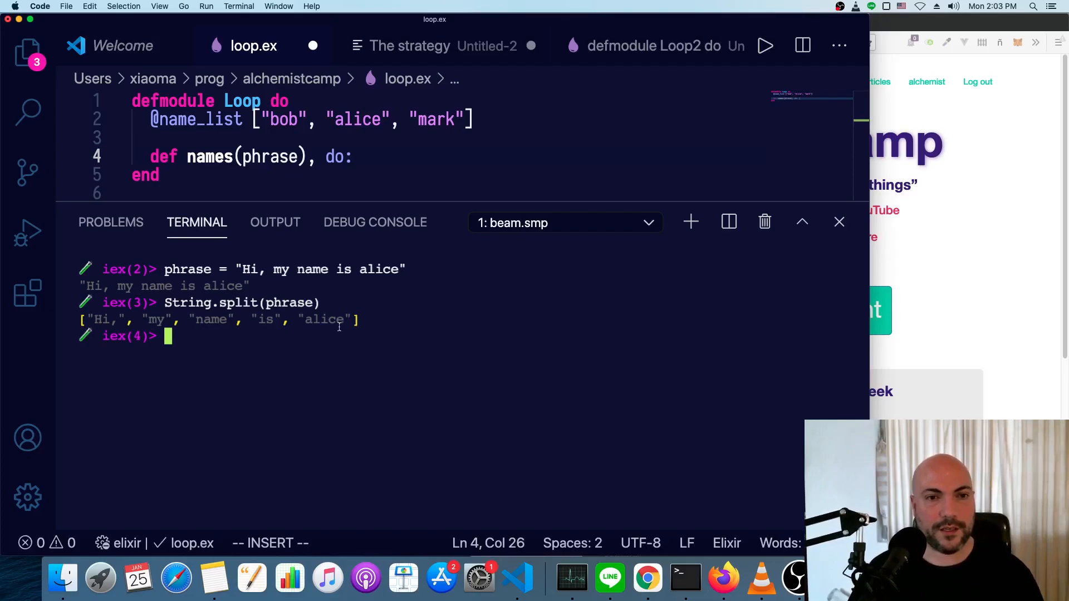
pyautogui.click(364, 156)
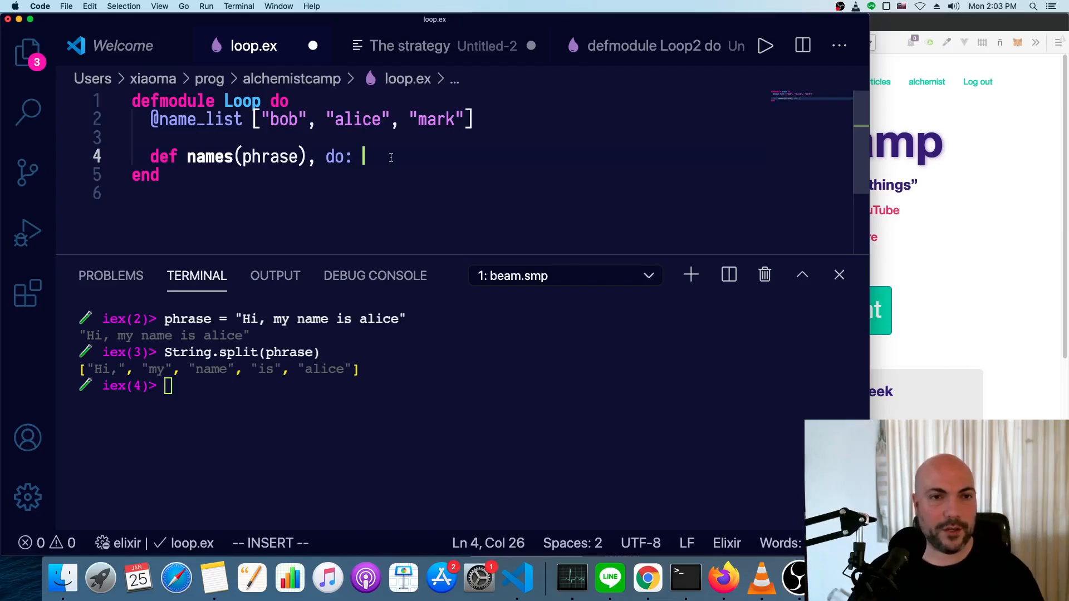
# Make names(phrase) call names(String.split(phrase), []).
pyautogui.write('snam')
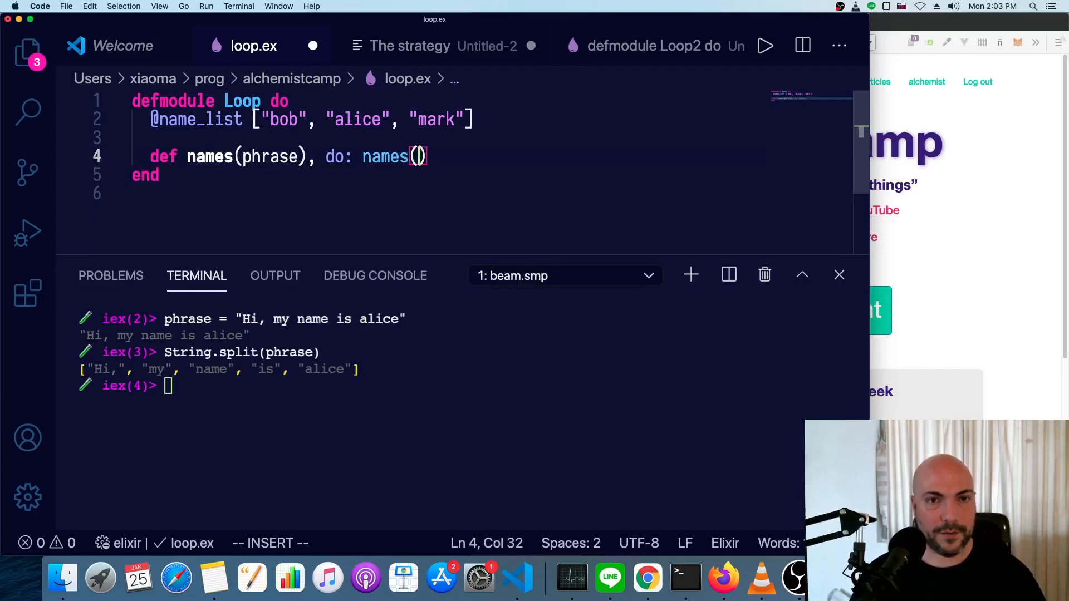
pyautogui.write('Strin')
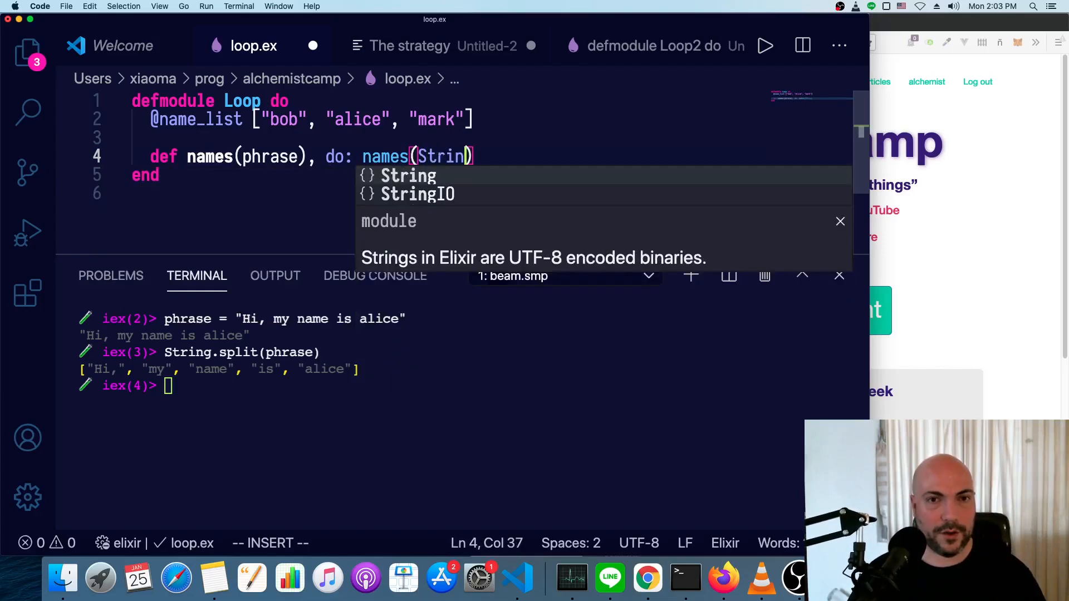
pyautogui.write('.split')
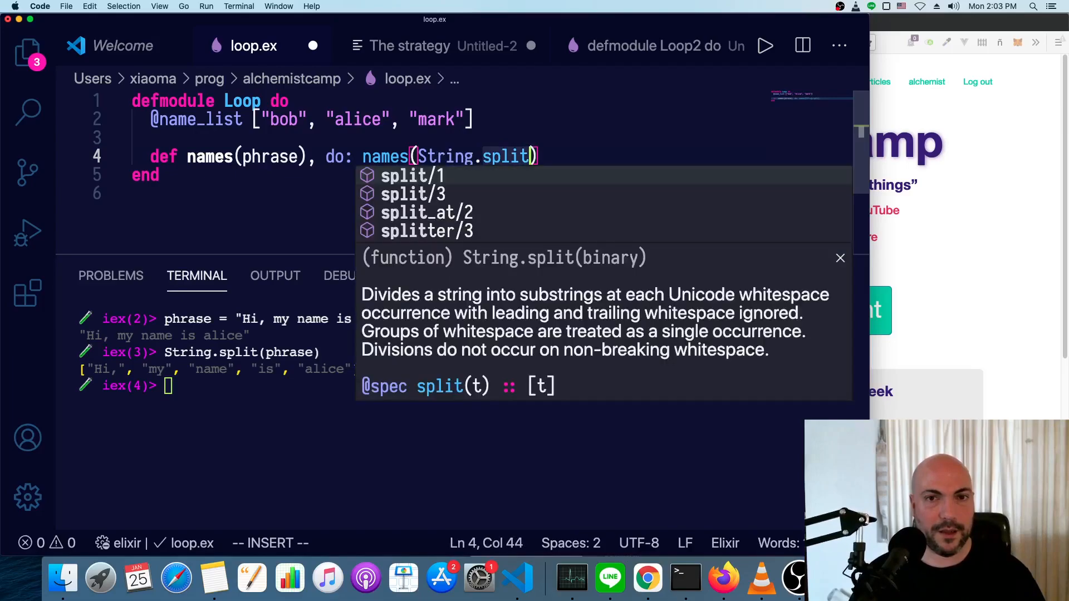
pyautogui.write('phrase')
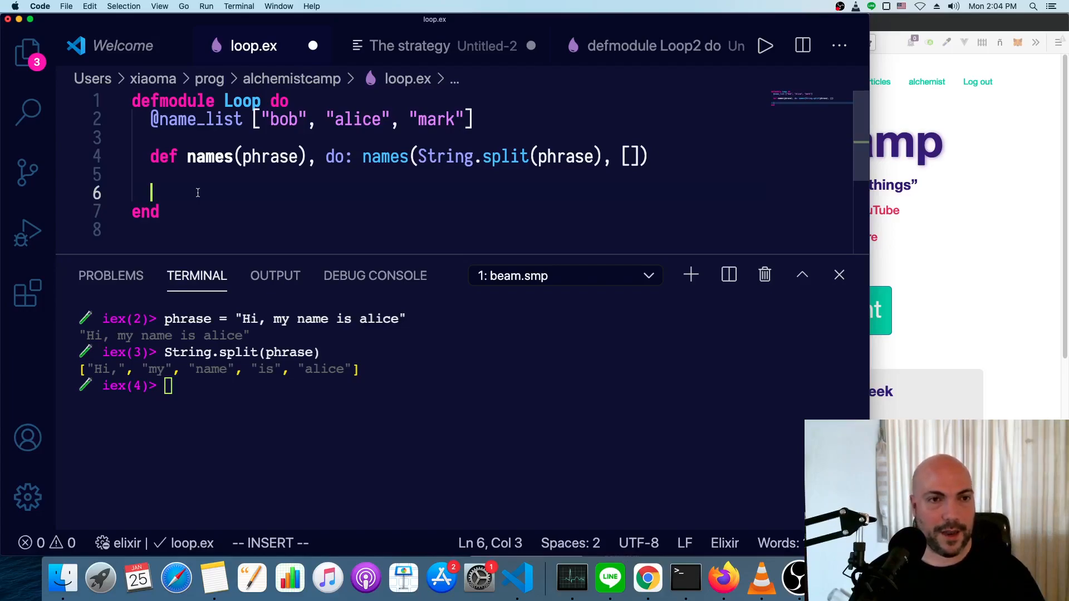
# Start a second names clause from the def snippet, checking the strategy notes along the way.
pyautogui.write('def function_name(args), do:')
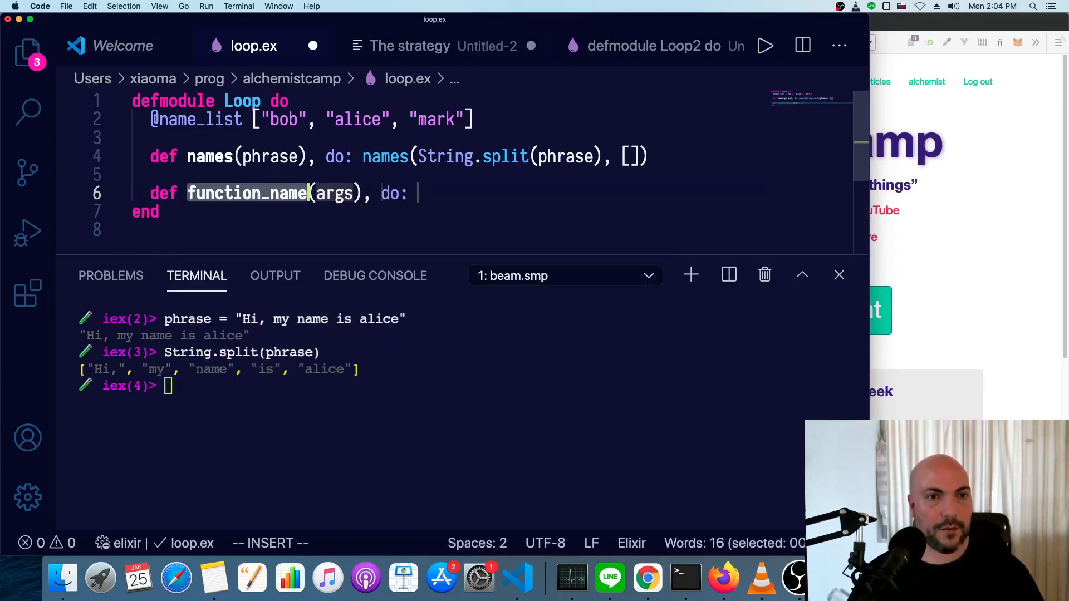
pyautogui.write('names')
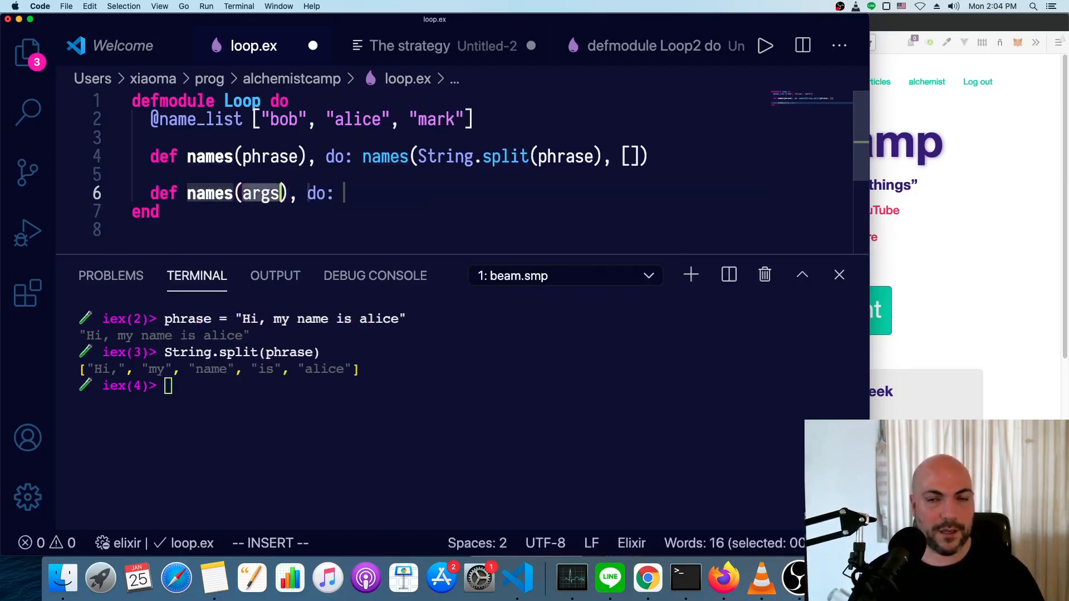
pyautogui.click(409, 46)
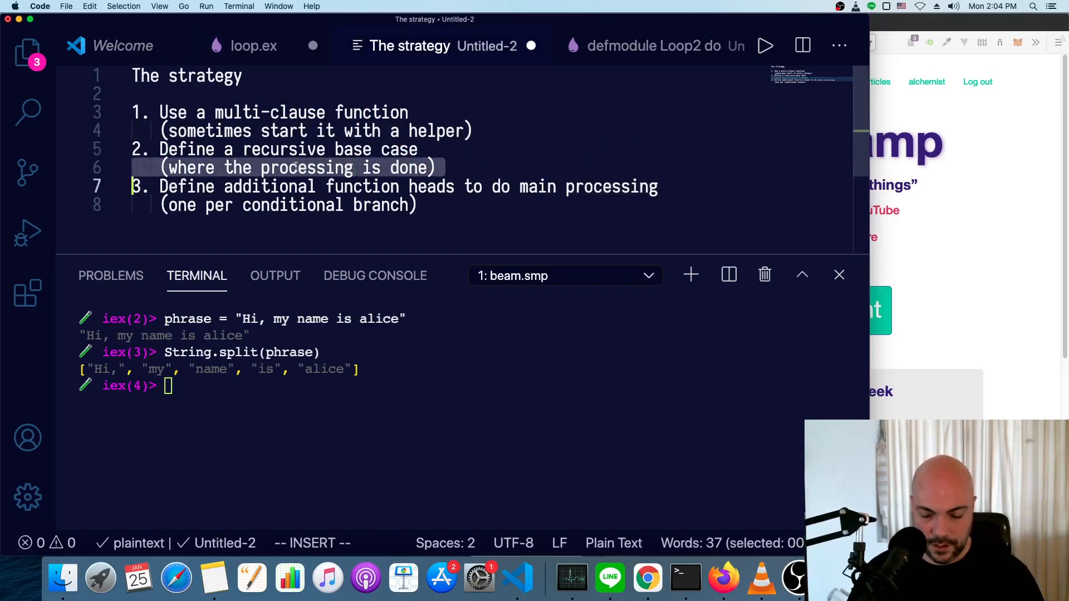
pyautogui.click(253, 46)
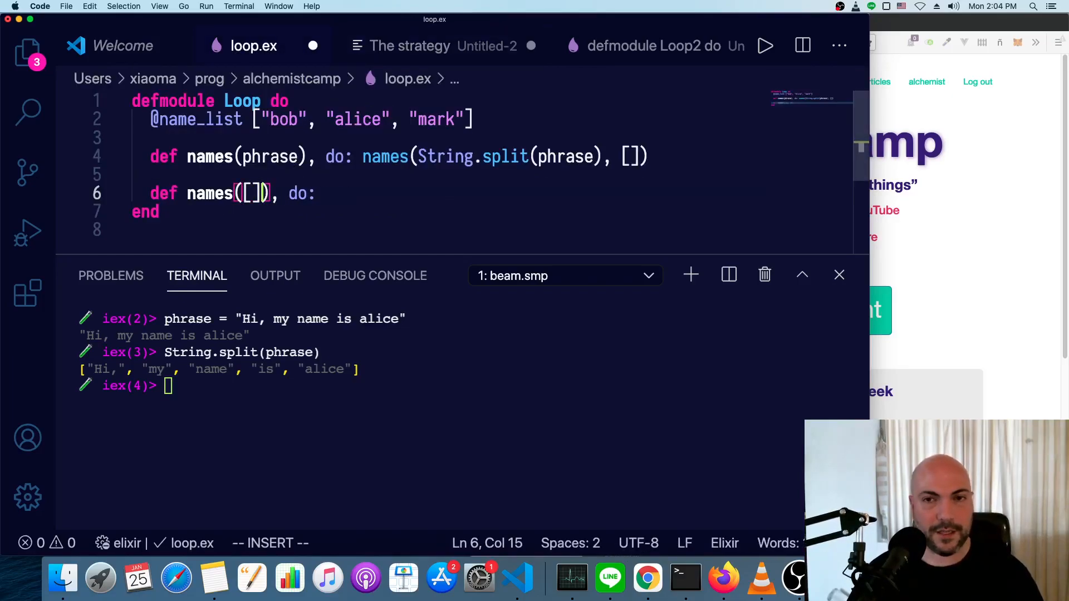
# Give the empty-list clause an acc argument returning Enum.join(acc, " ").
pyautogui.write(',')
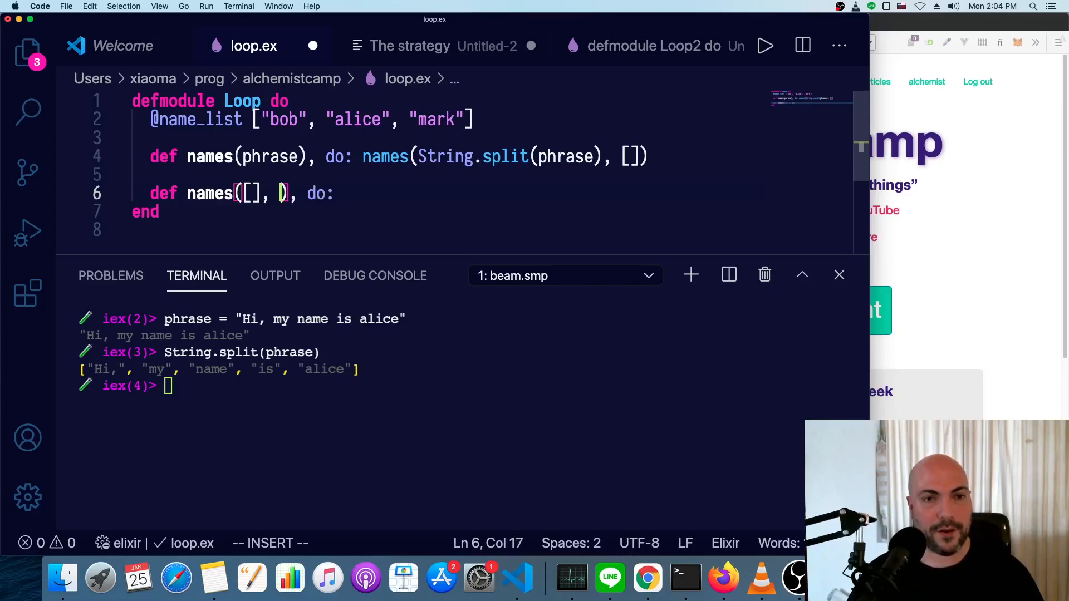
pyautogui.write('acc')
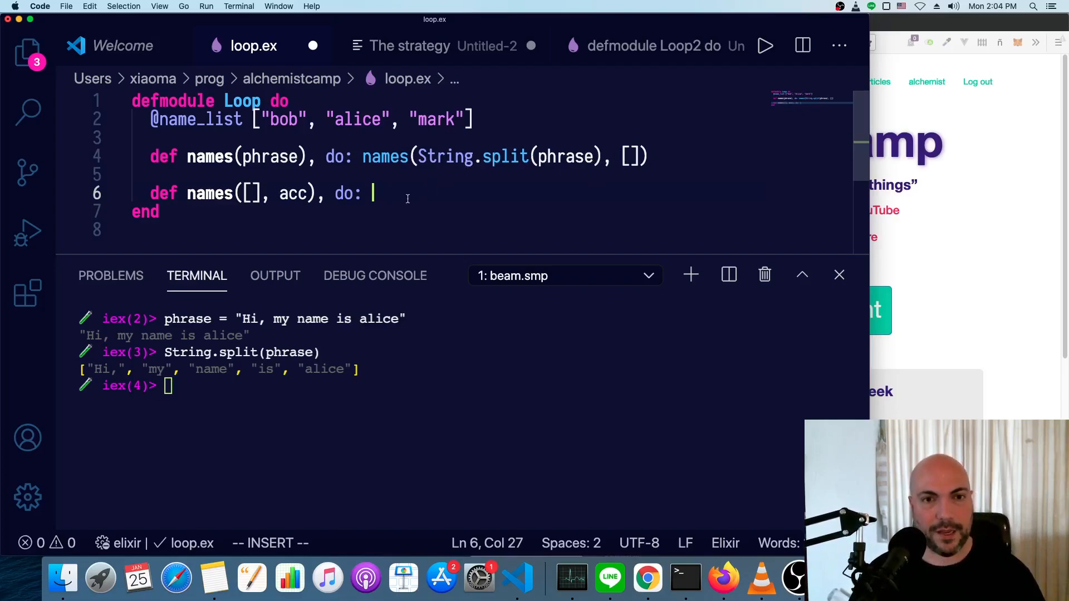
pyautogui.write('Enum.')
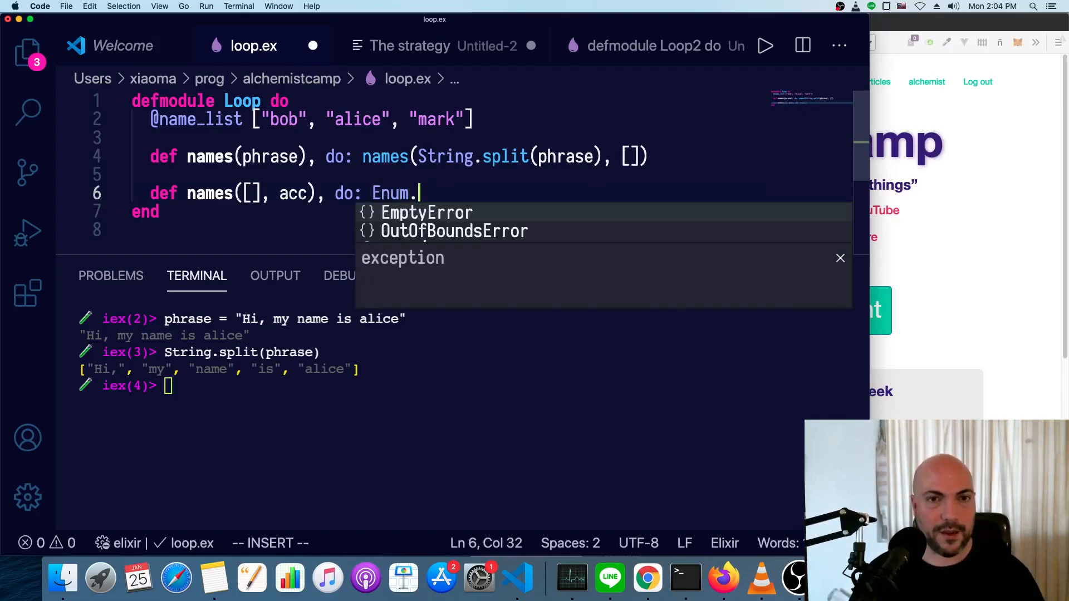
pyautogui.write('join(')
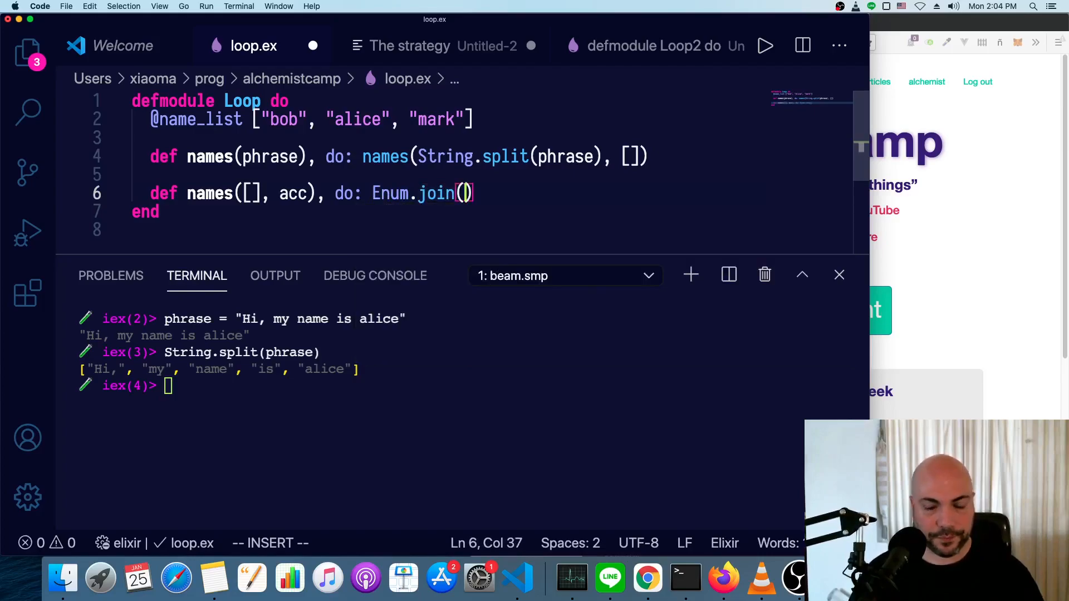
pyautogui.write('ac')
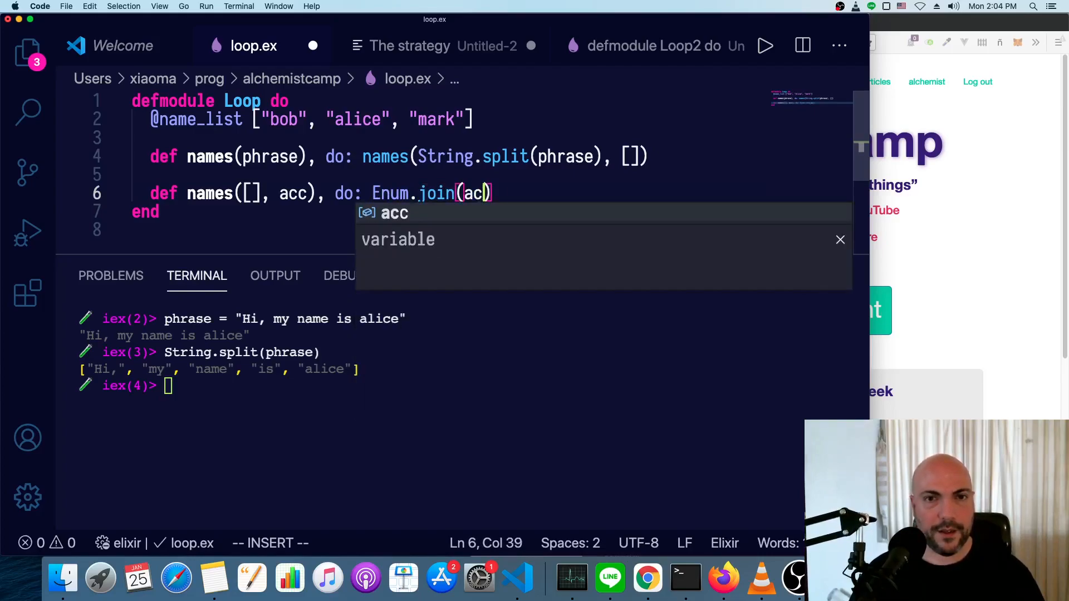
pyautogui.write(', " |')
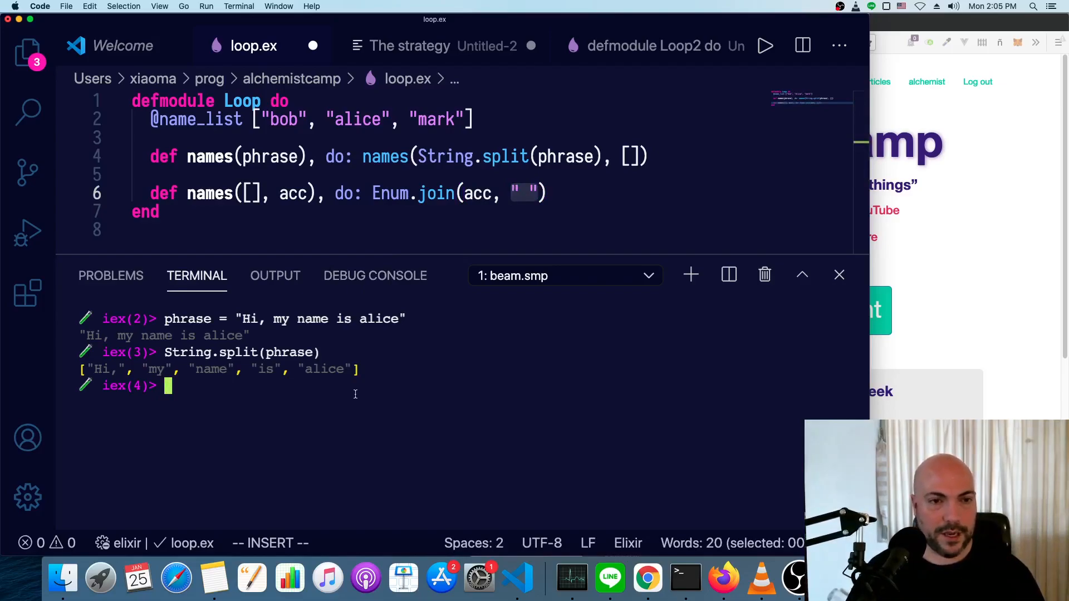
# In iex run String.split(phrase) |> Enum.join(" ") to restore "Hi, my name is alice".
pyautogui.write('String.split(phrase) |>')
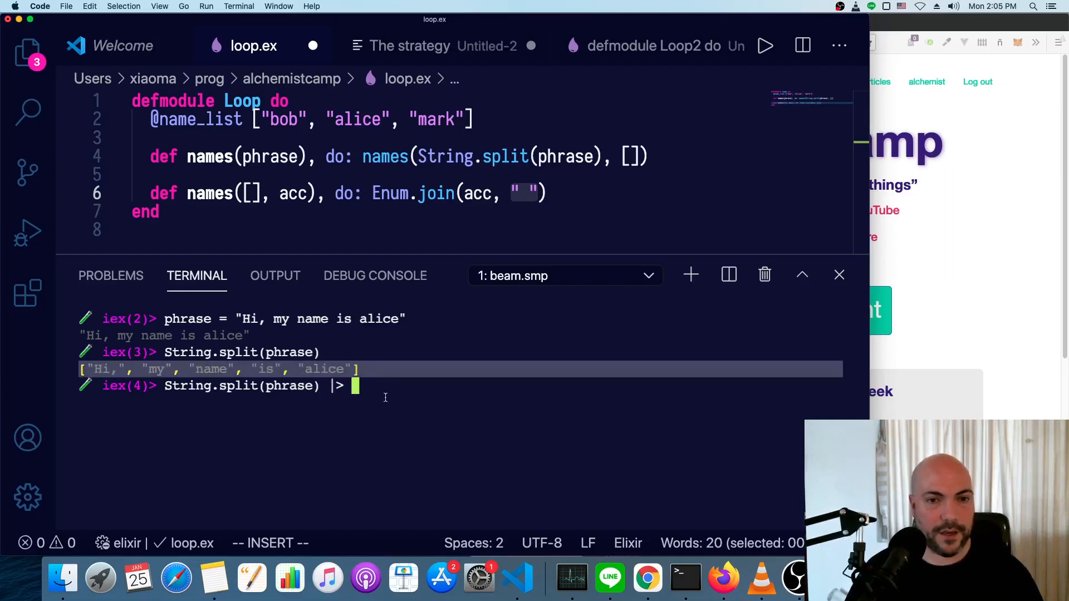
pyautogui.write('E')
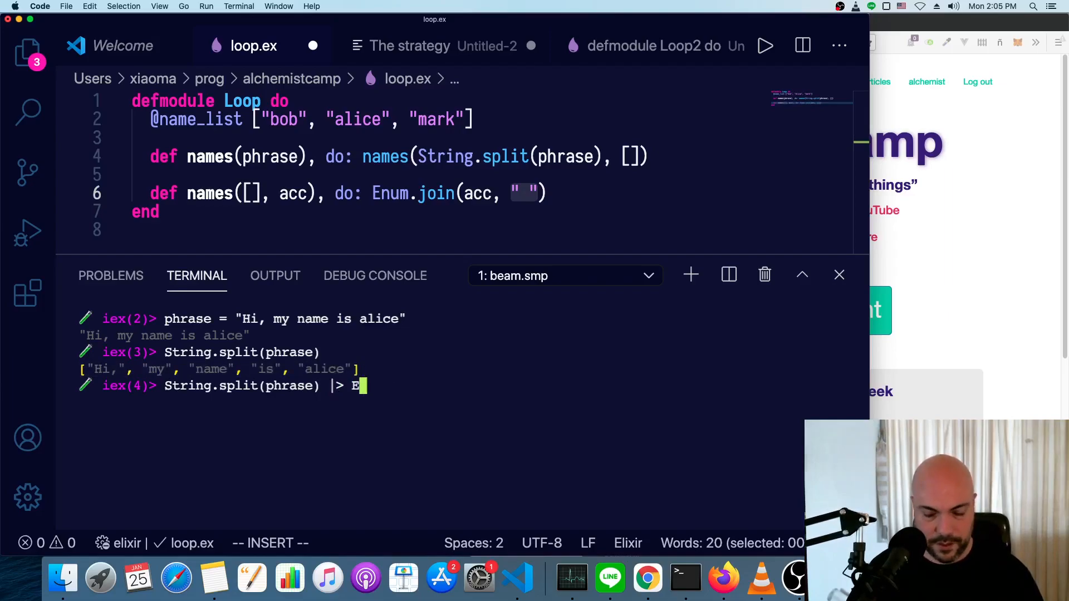
pyautogui.write('num.join()')
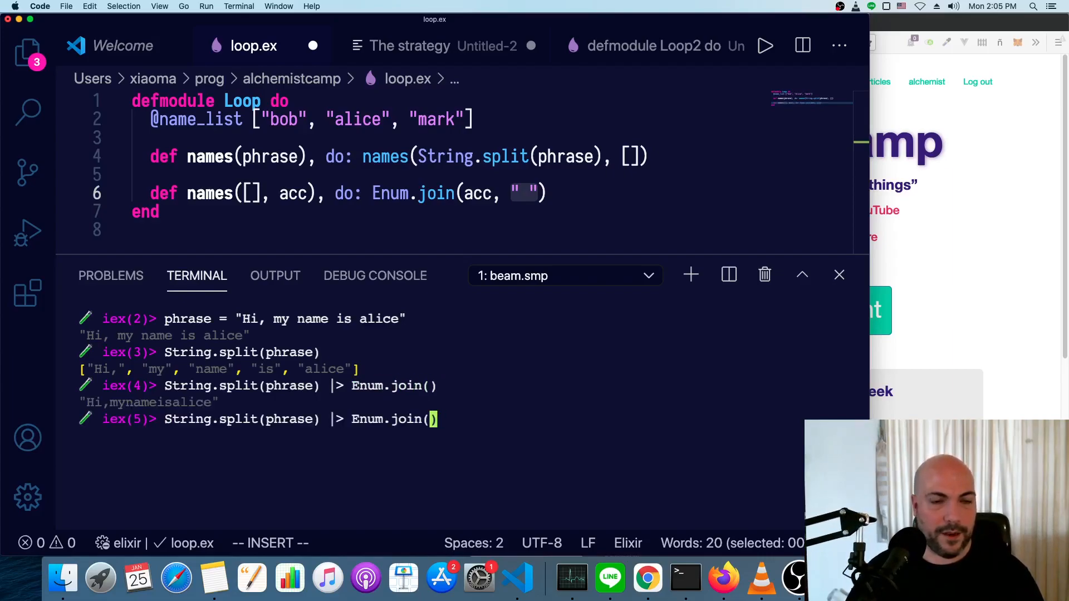
pyautogui.write('" "')
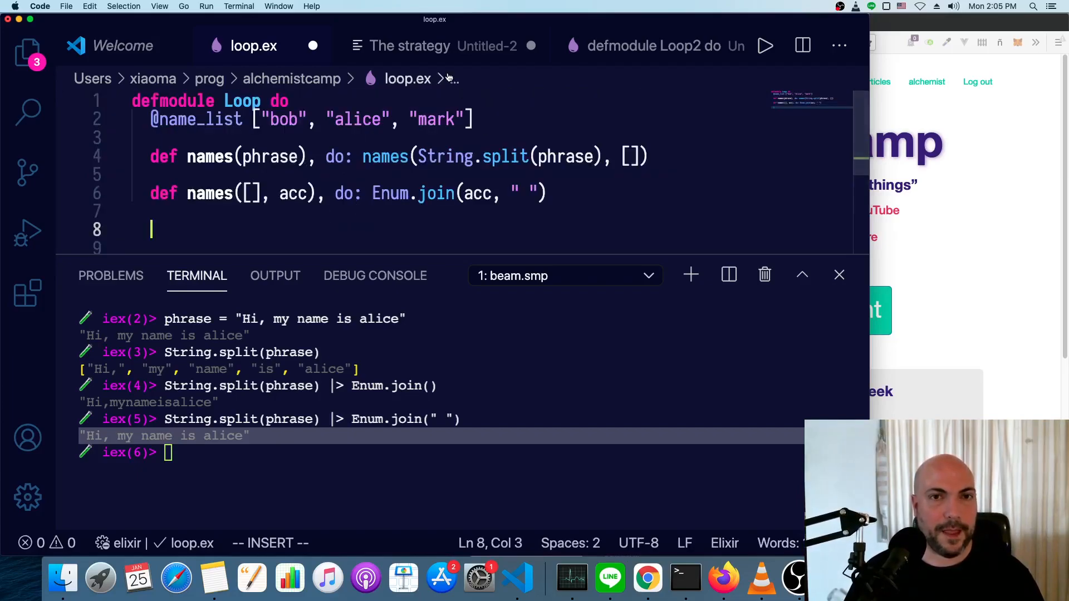
# Check the strategy notes, point out bob in loop.ex, and position on the blank line for the next clause.
pyautogui.click(409, 46)
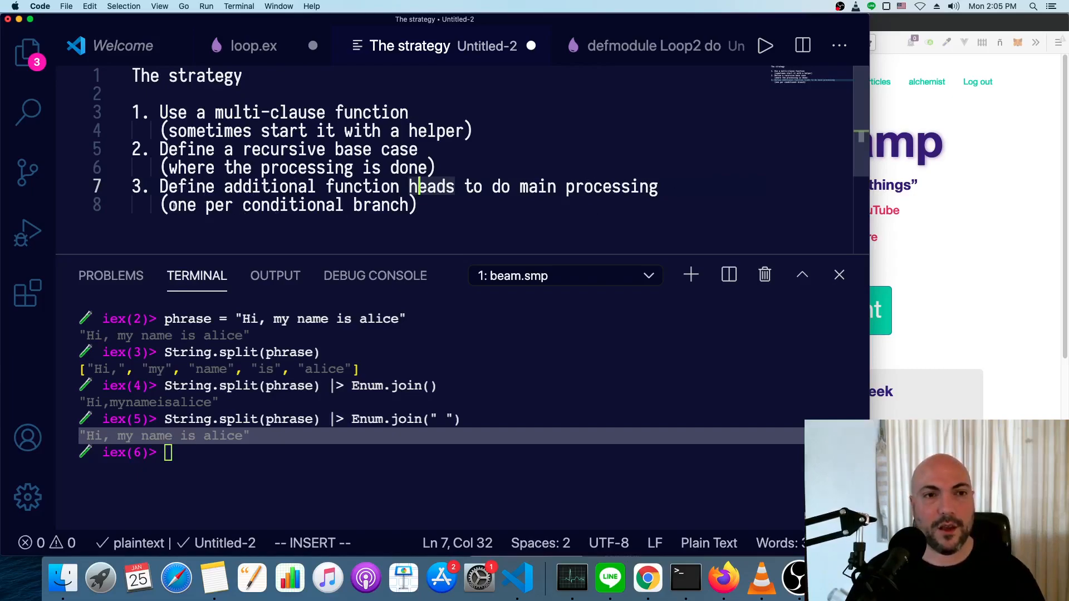
pyautogui.click(253, 45)
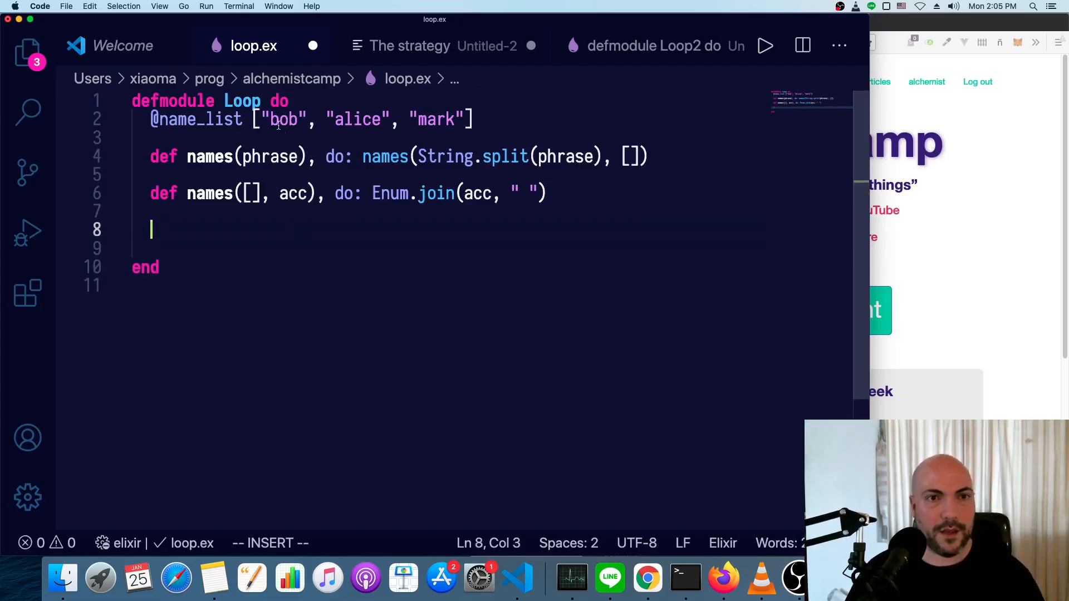
pyautogui.doubleClick(281, 120)
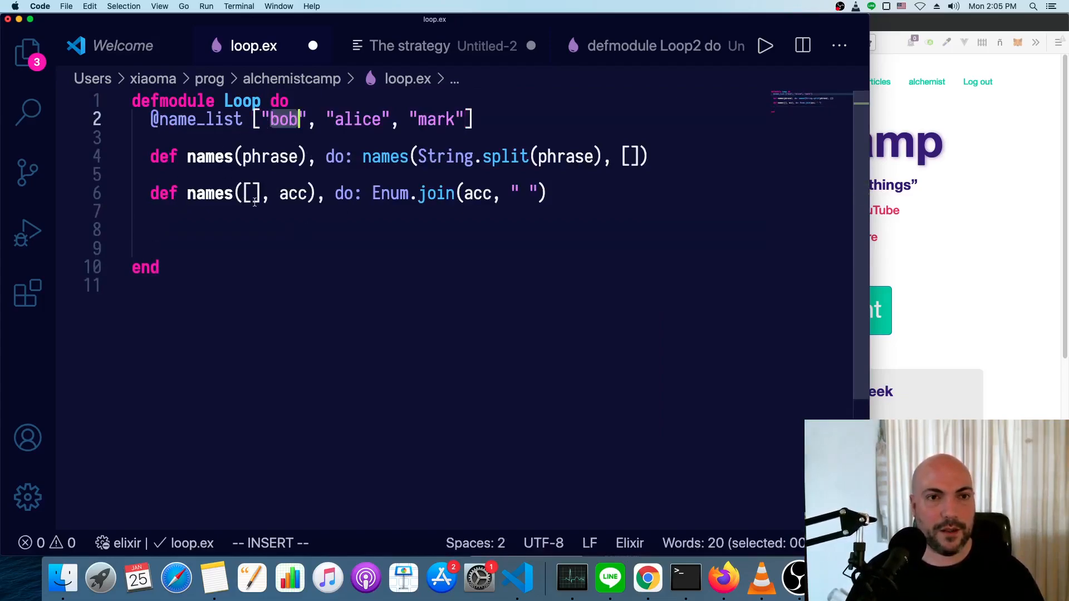
pyautogui.click(254, 192)
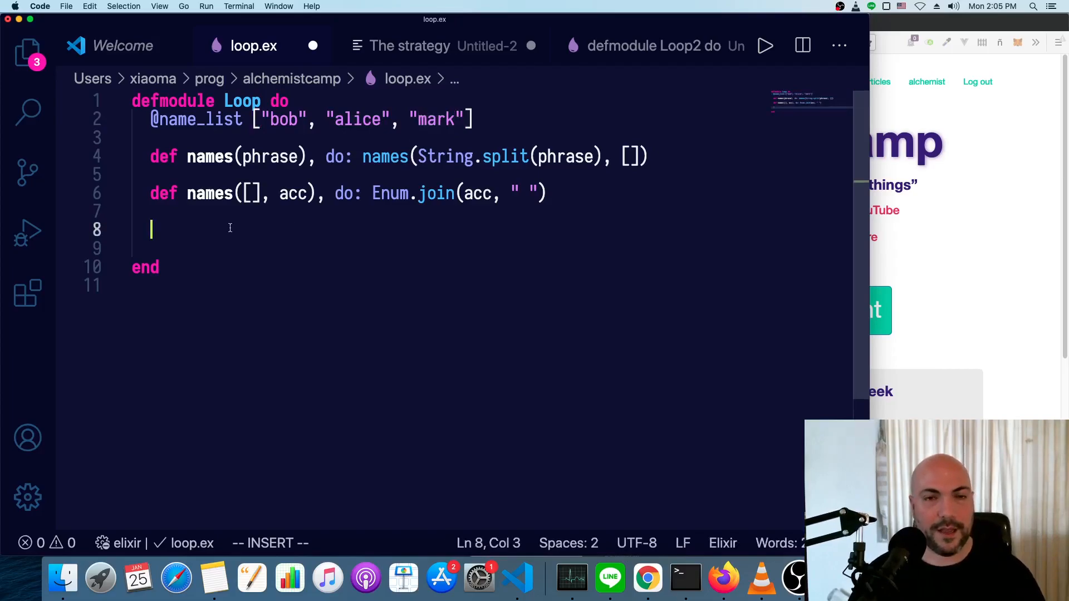
# Start a third names clause matching [name | tail].
pyautogui.write('df')
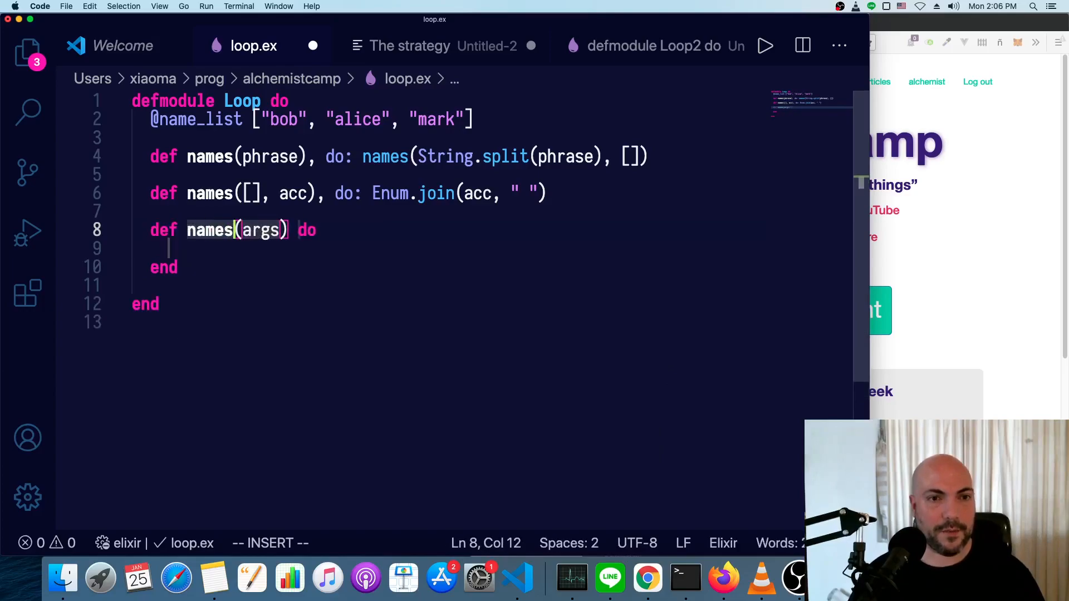
pyautogui.doubleClick(261, 229)
pyautogui.write('[')
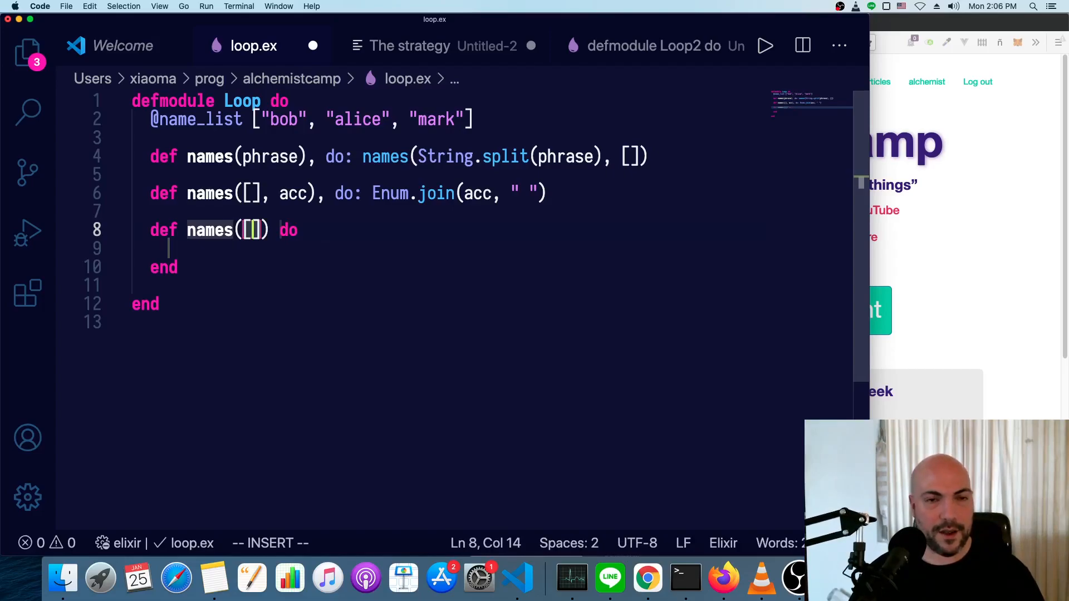
pyautogui.write('name | [')
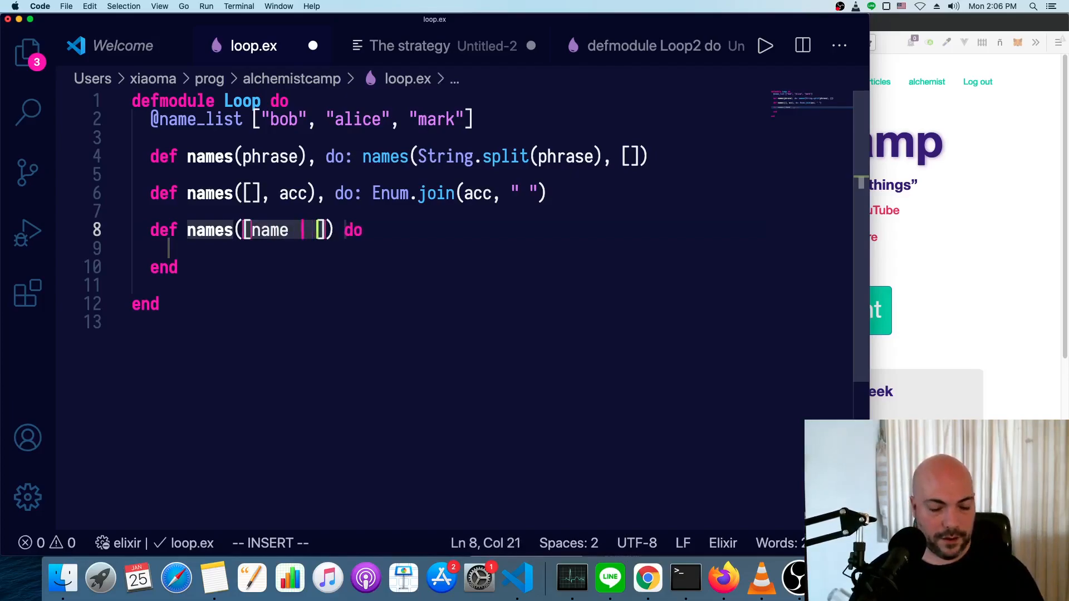
pyautogui.write('rest')
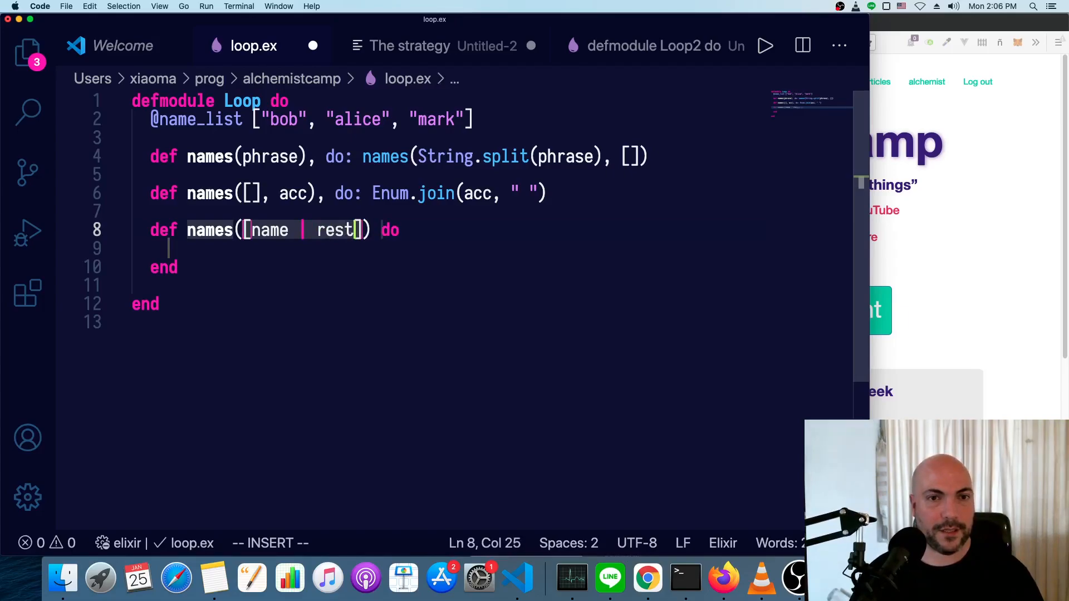
pyautogui.write('tail')
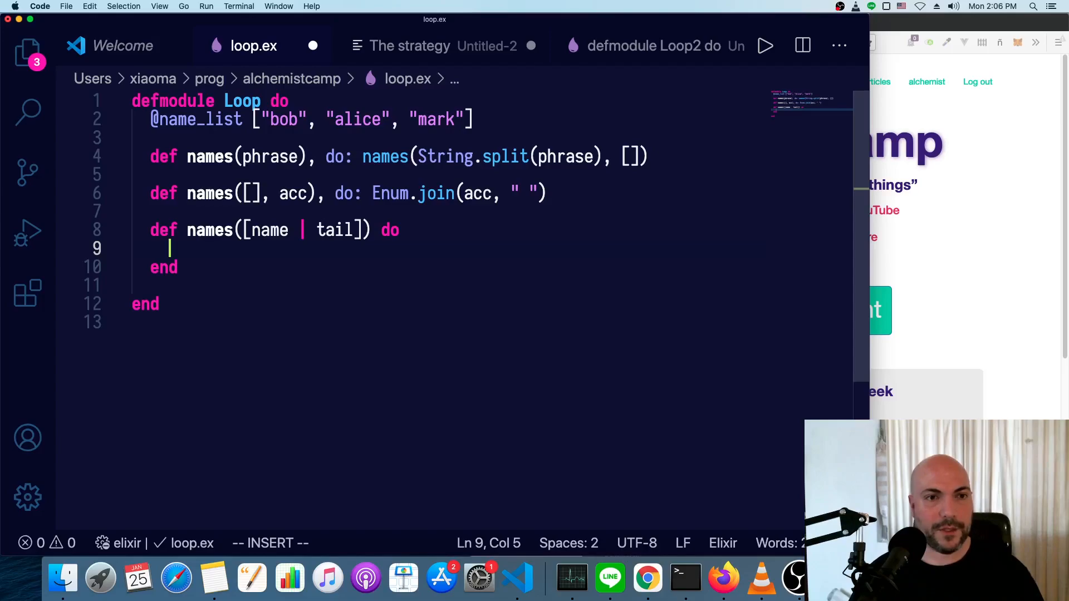
# Give the clause an acc argument and have it call names(tail, [name | acc]).
pyautogui.write('names(')
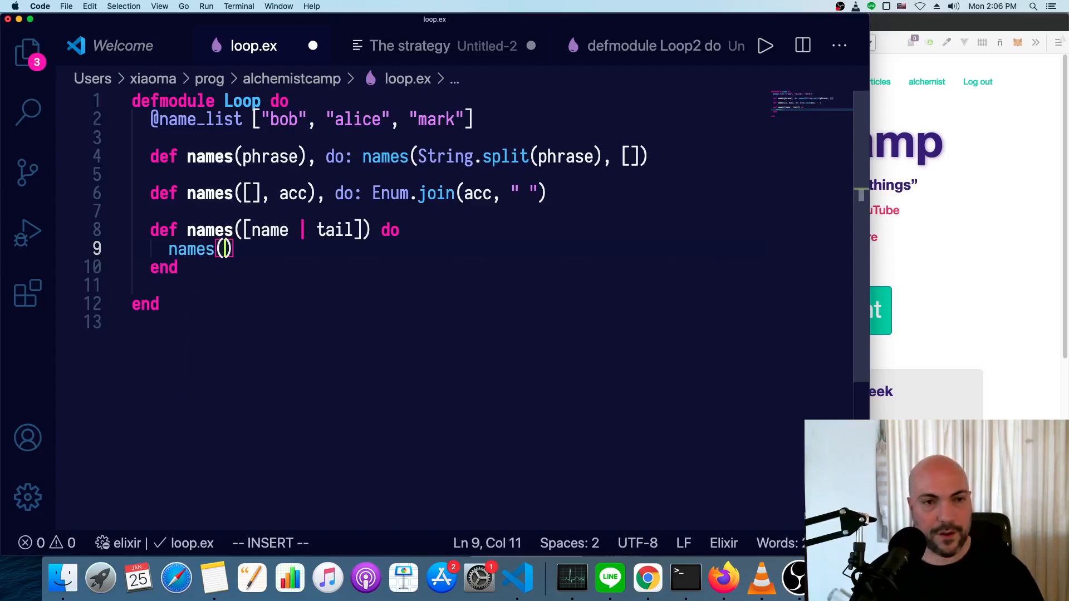
pyautogui.write('[name |')
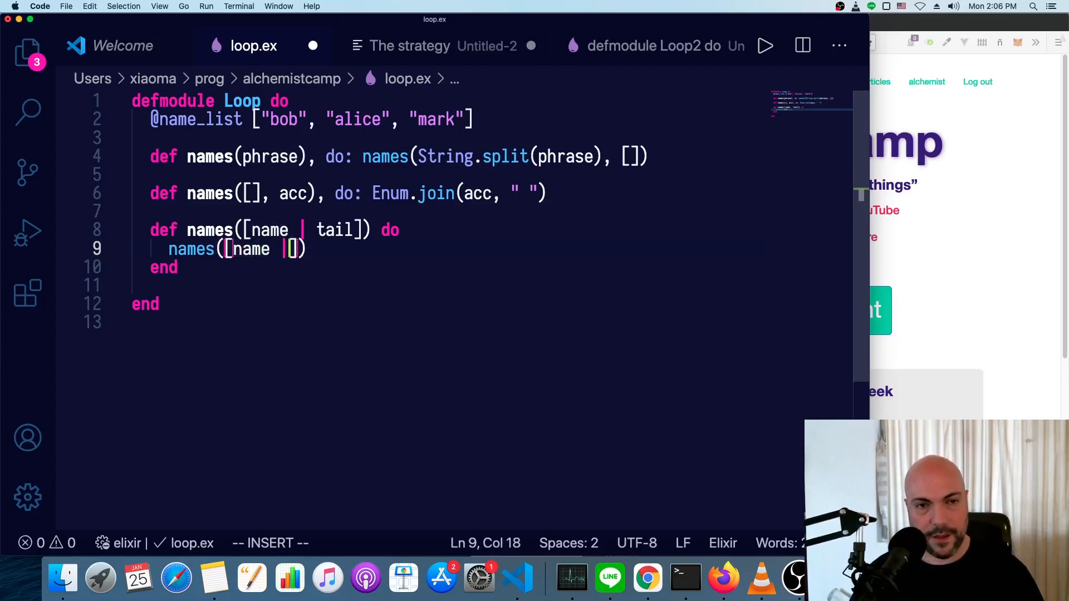
pyautogui.write('tail')
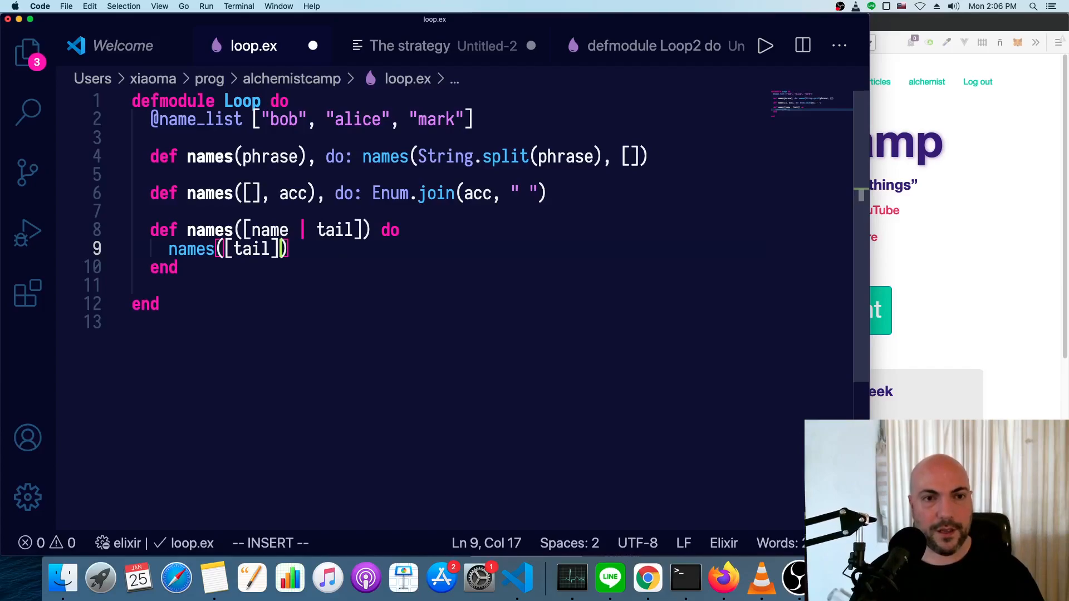
pyautogui.write(',')
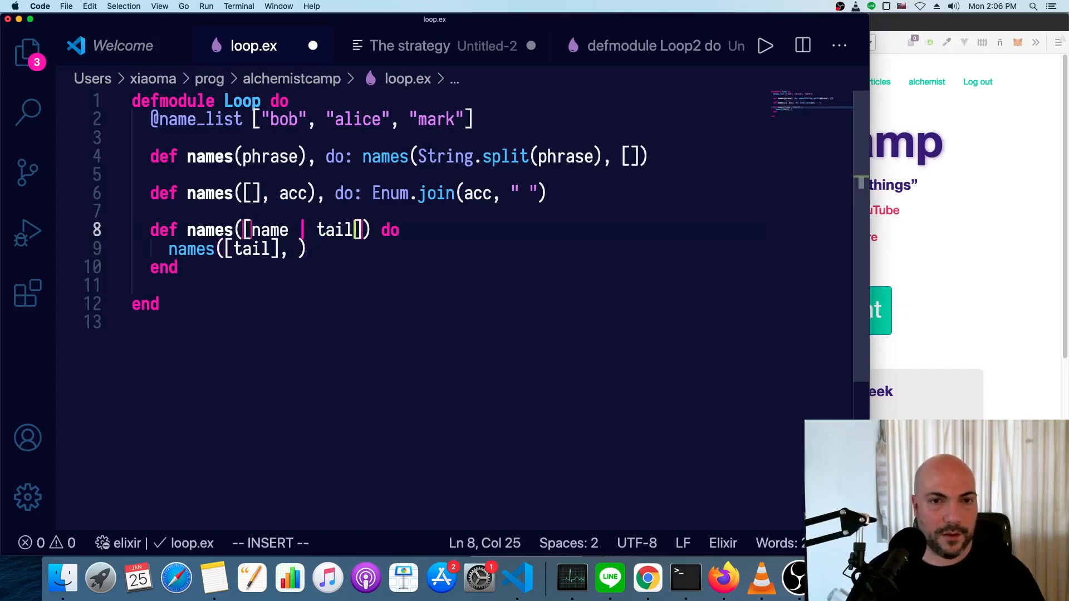
pyautogui.write(', acc')
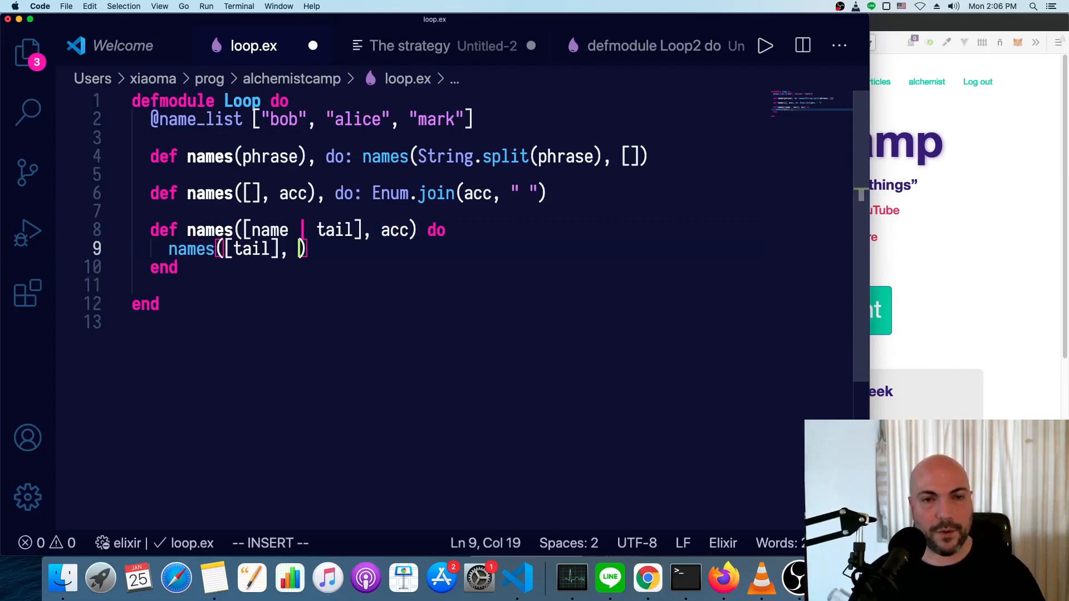
pyautogui.write('[')
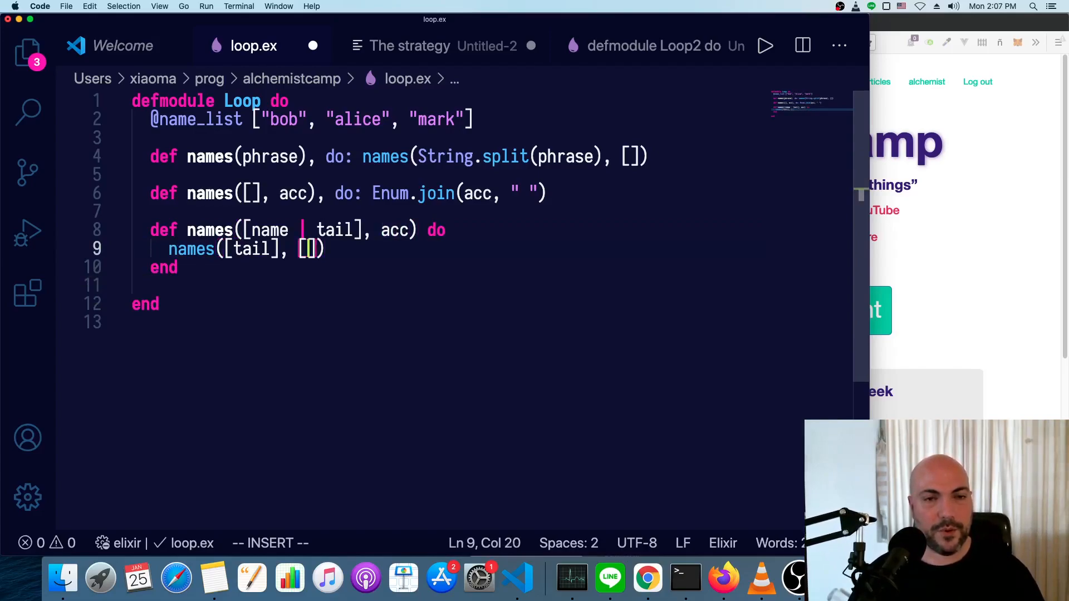
pyautogui.write('name | acc')
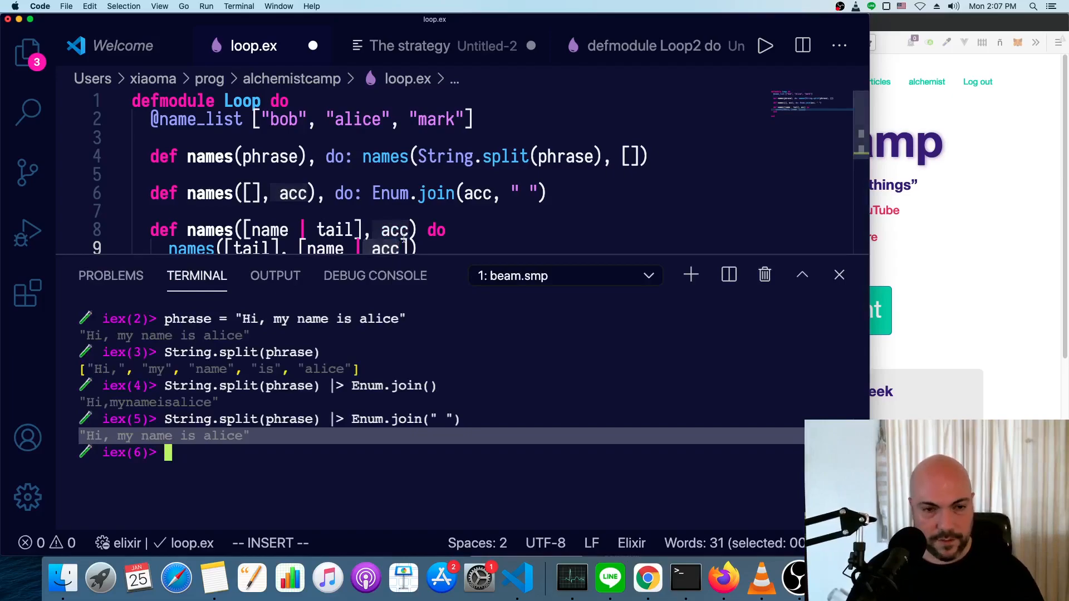
# In iex bind words = String.split(phrase), show ["next" | words] prepends next, then hide the terminal.
pyautogui.write('String.split(phrase) |> Enum.join()')
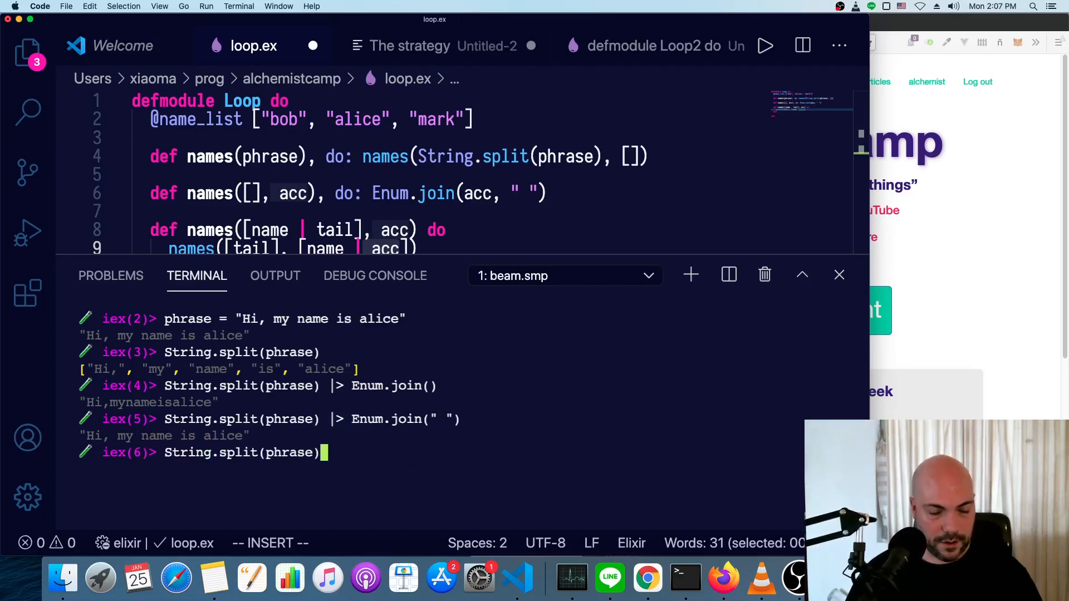
pyautogui.write('words =')
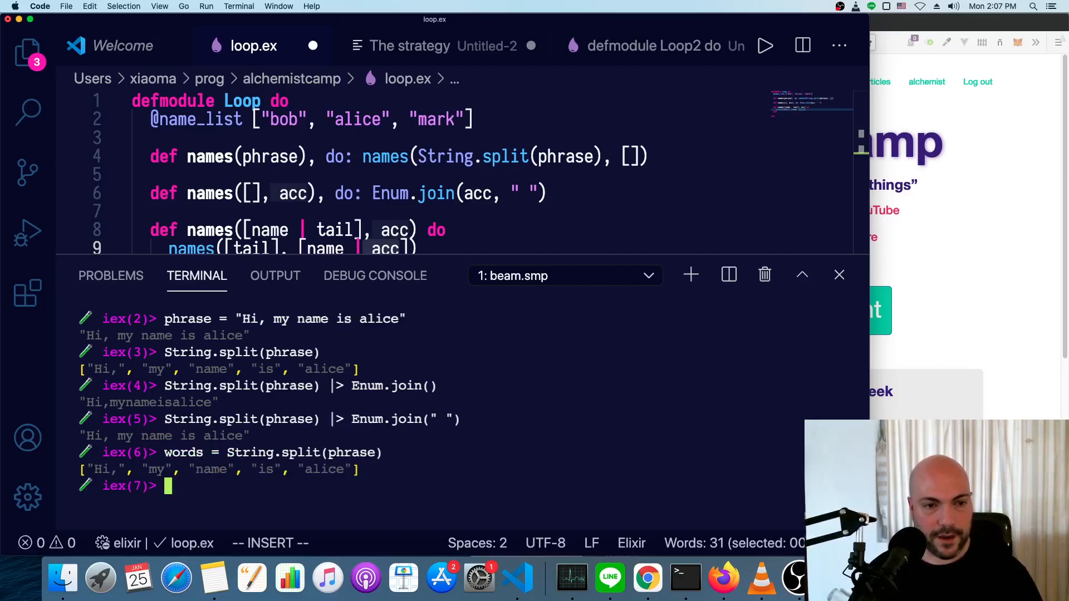
pyautogui.write('[')
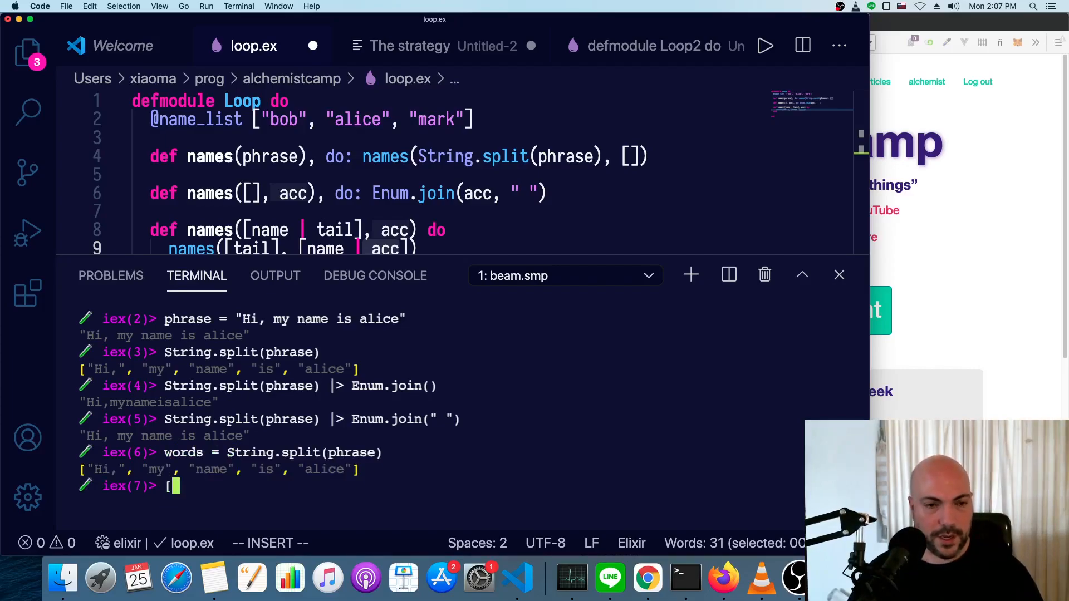
pyautogui.write('"')
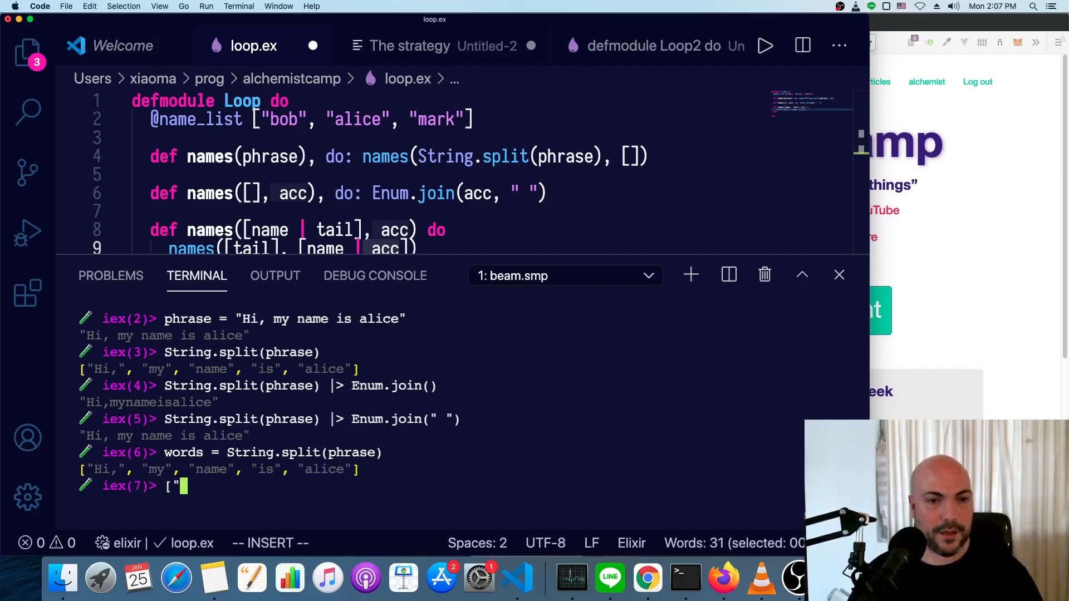
pyautogui.write('next" | words')
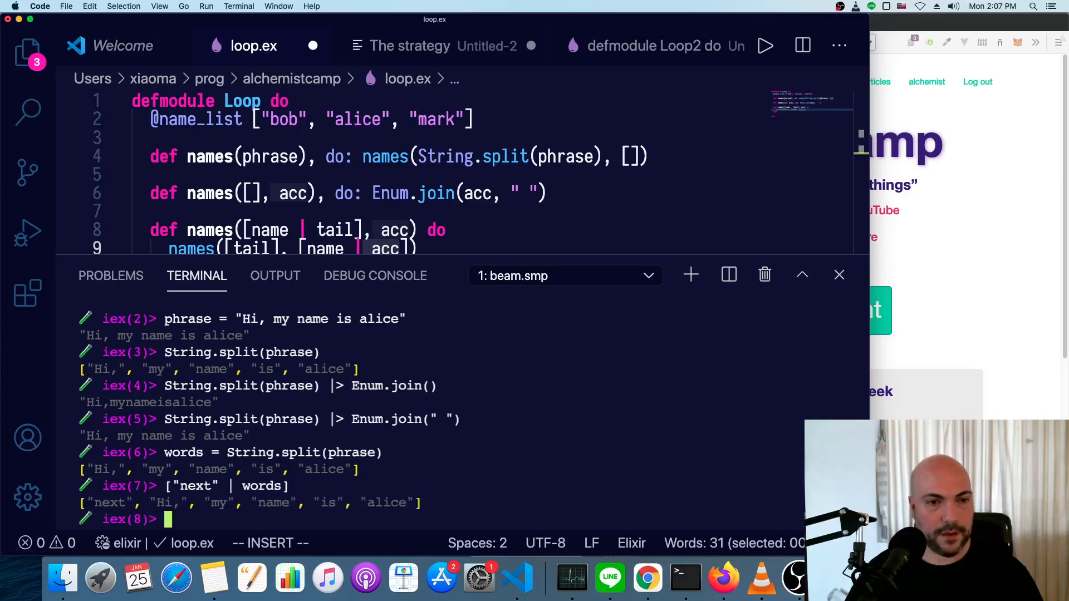
pyautogui.doubleClick(109, 502)
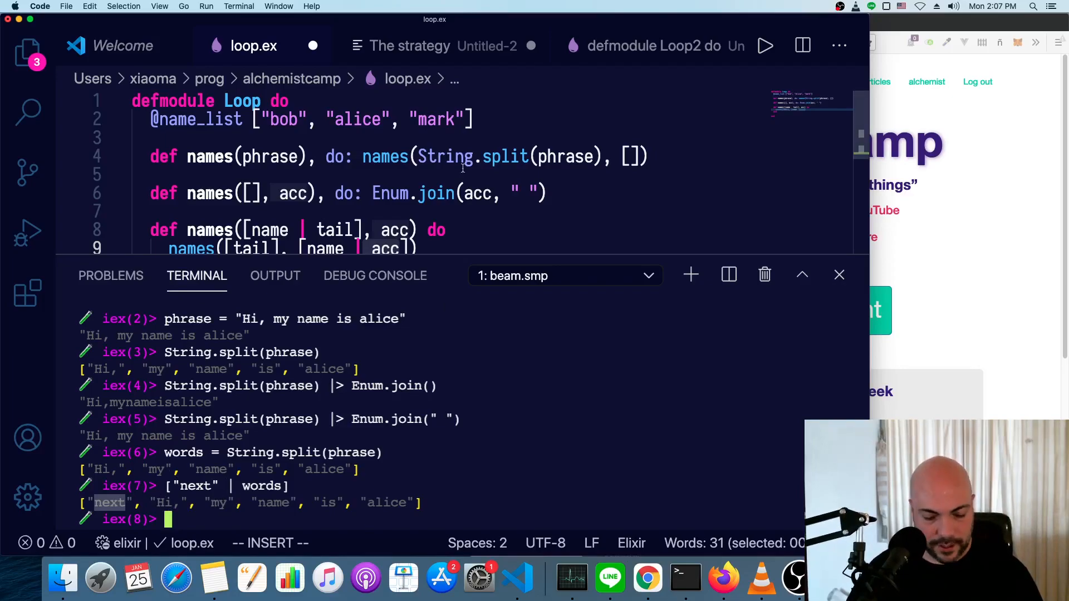
pyautogui.click(840, 275)
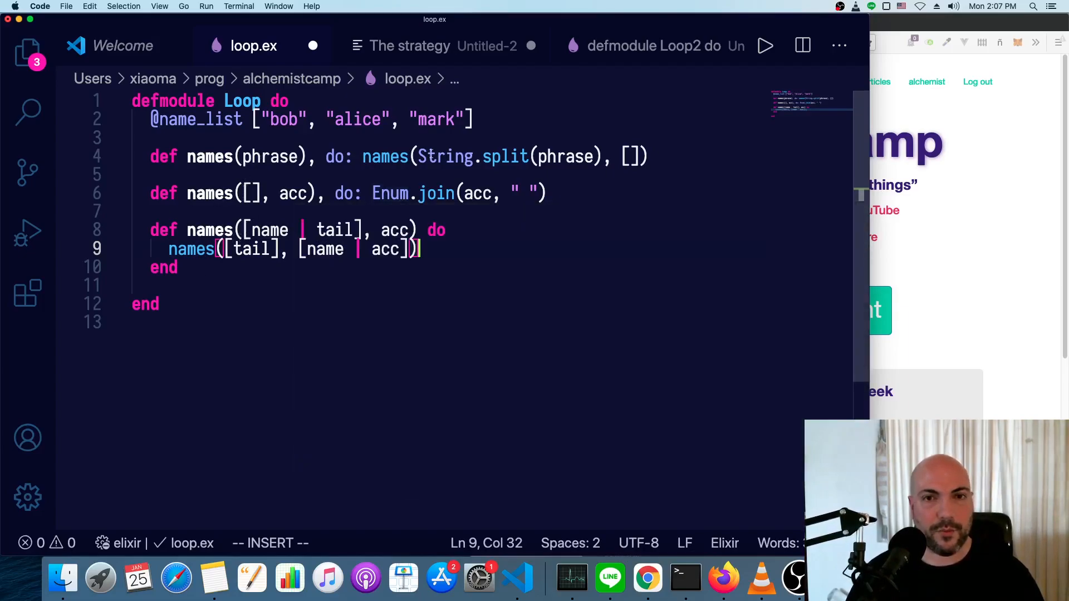
# Highlight String.split(phrase) in the entry clause and bring the iex terminal back.
pyautogui.moveTo(418, 157); pyautogui.dragTo(599, 157)
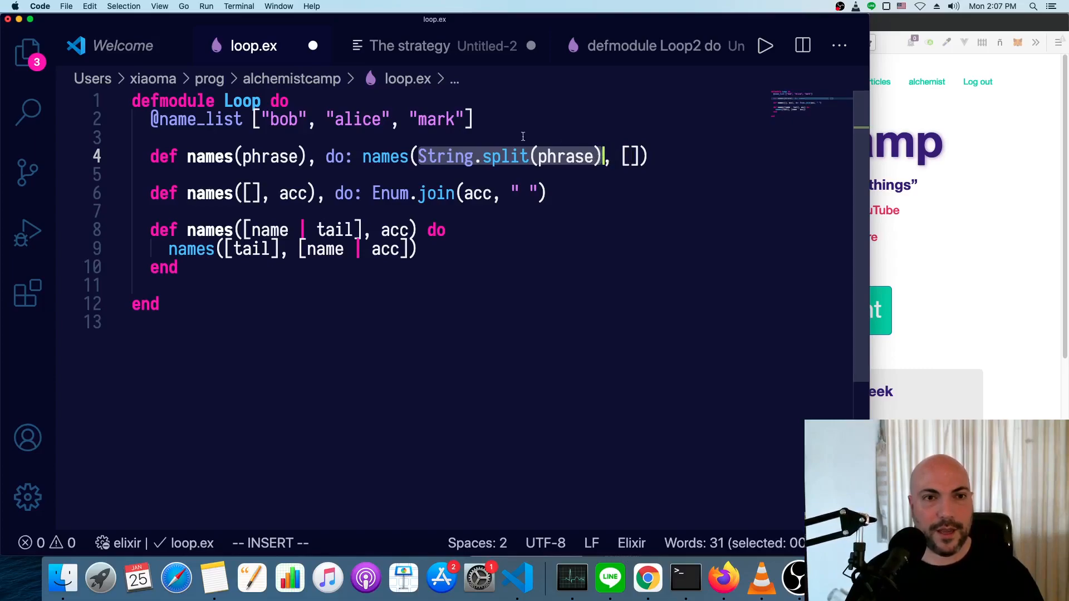
pyautogui.click(251, 192)
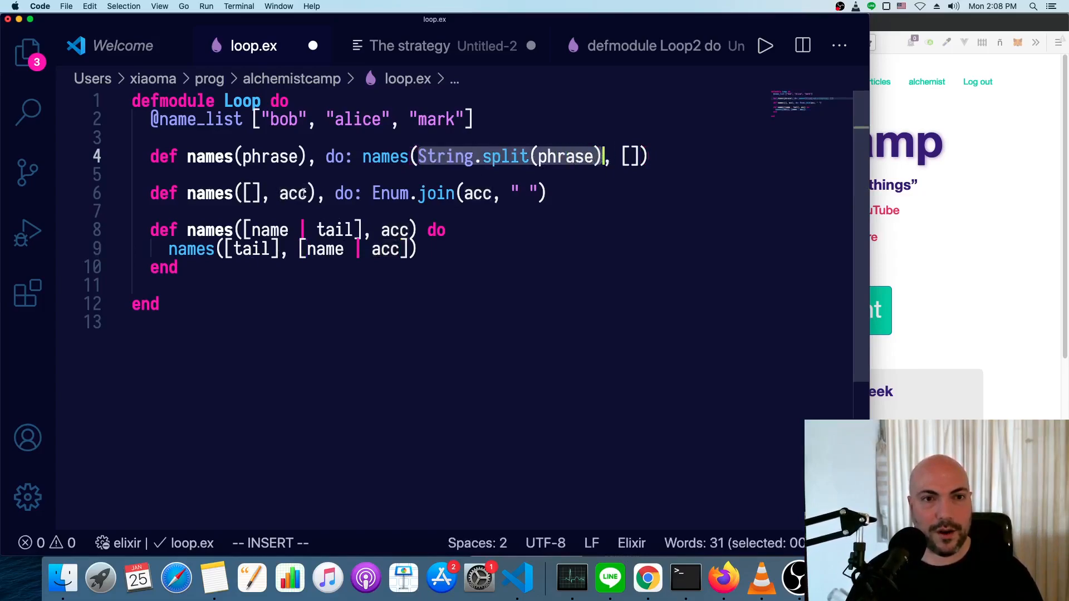
pyautogui.doubleClick(292, 193)
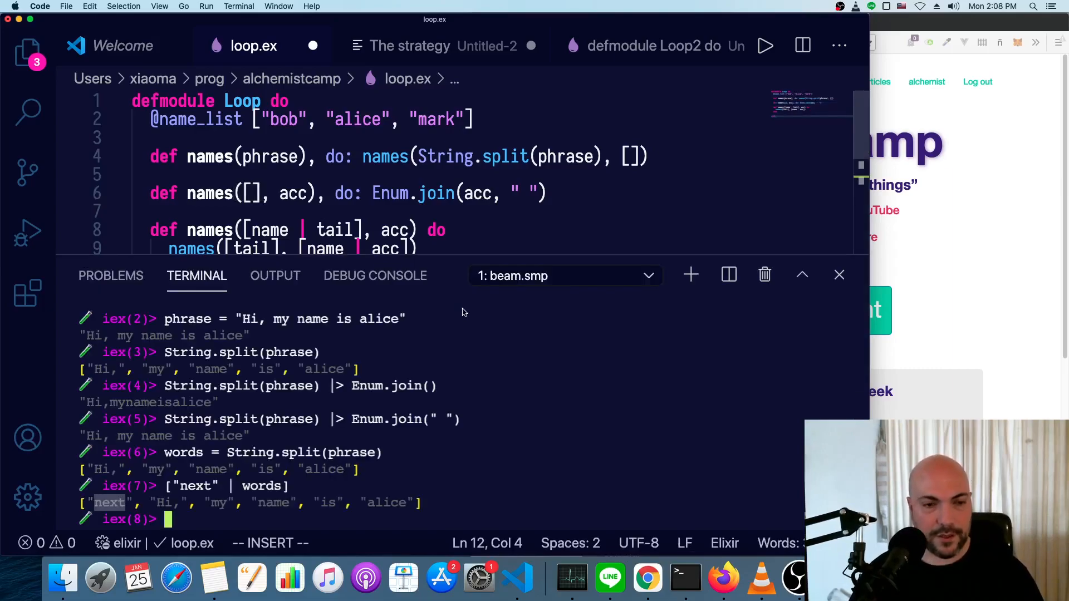
# Compile loop.ex in iex, run Loop.names(phrase), and abort the hung session with Ctrl+C.
pyautogui.write('c "loop.ex')
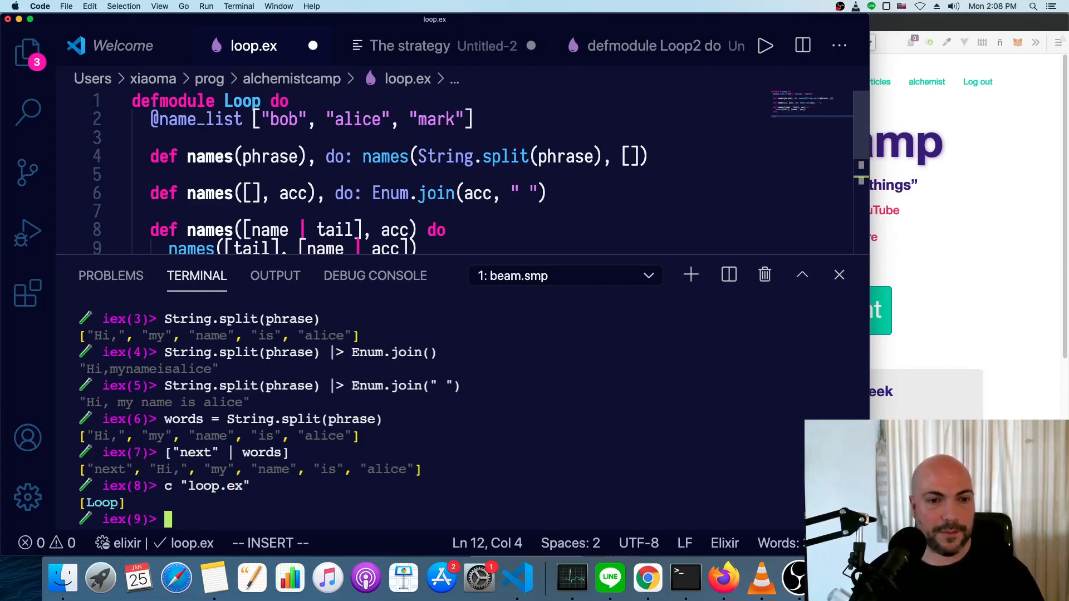
pyautogui.write('Loop')
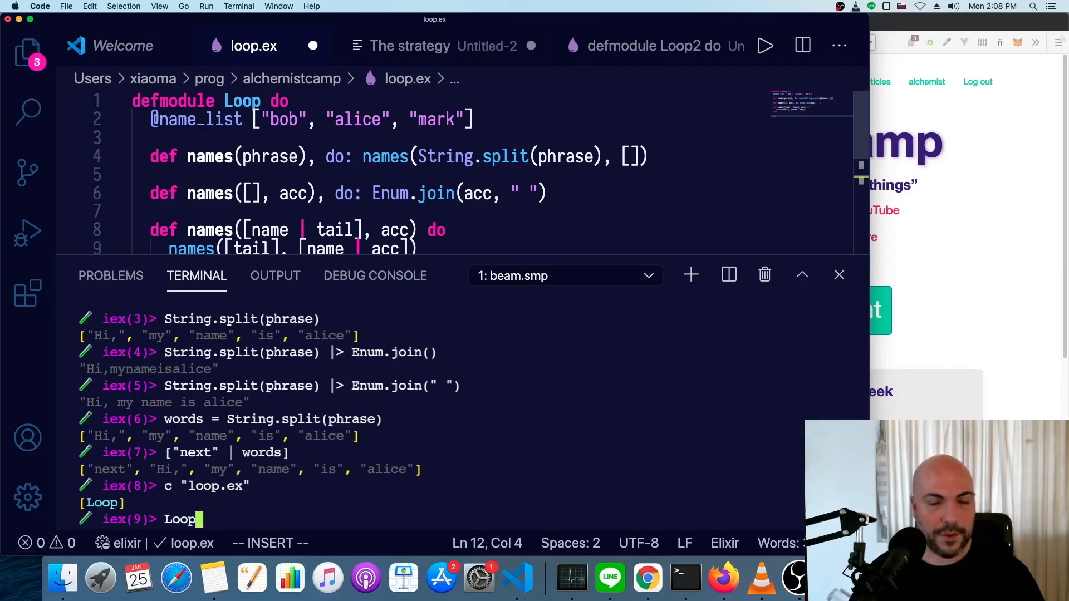
pyautogui.write('.names(')
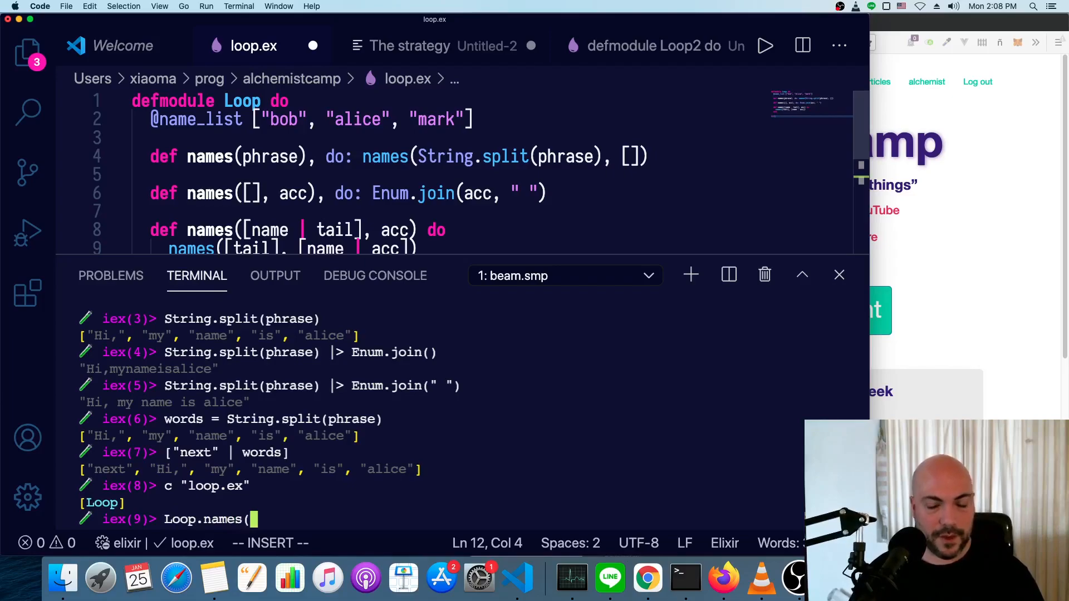
pyautogui.write('phrase')
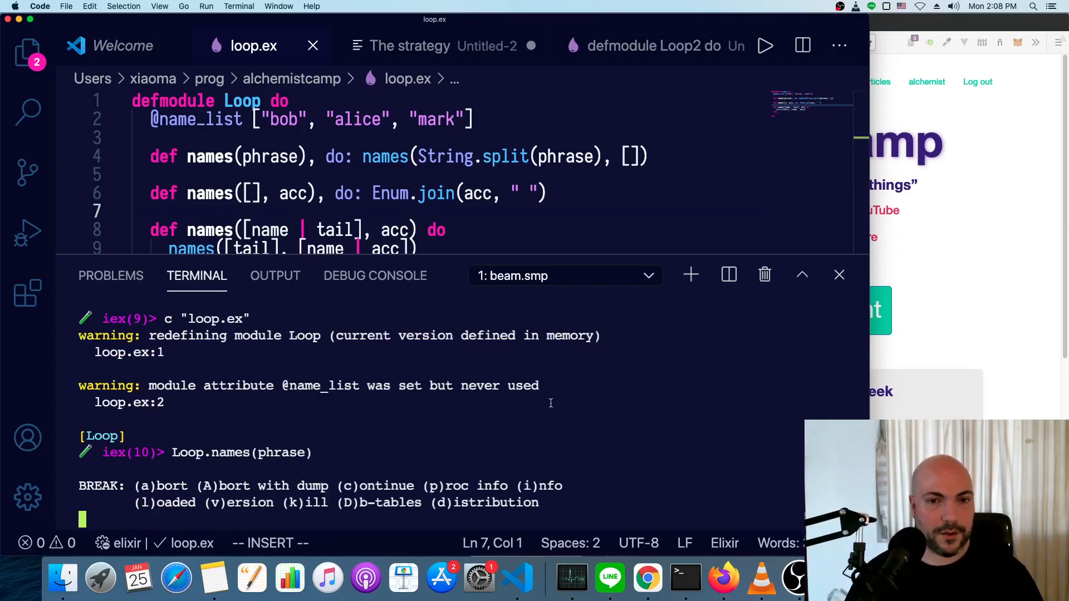
pyautogui.press('ctrl+c')
pyautogui.write('iex')
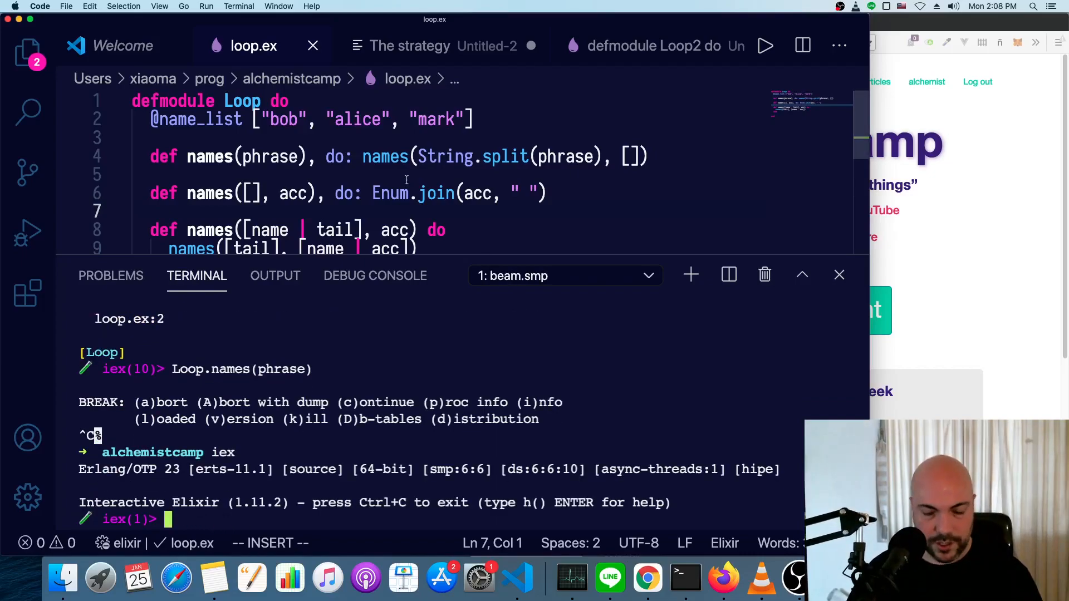
# Fix the recursive call to pass tail instead of [tail] so Loop.names(phrase) returns "alice is name my Hi,".
pyautogui.click(840, 275)
pyautogui.write('c "loop.ex')
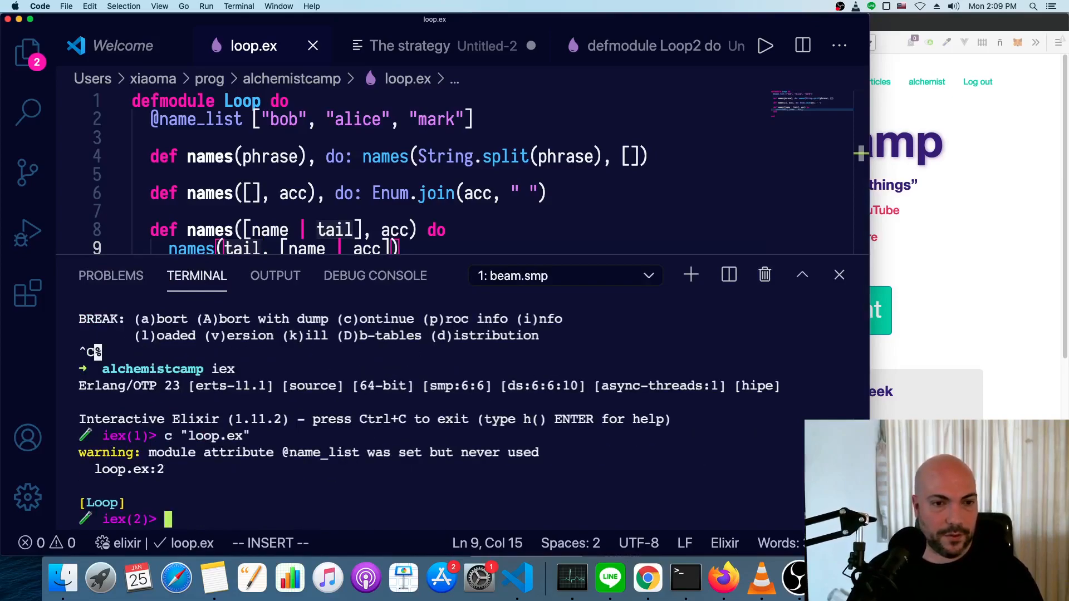
pyautogui.write('String.split(phrase) |> Enum.join()')
pyautogui.write('phrase = "Hi, my name is alice"')
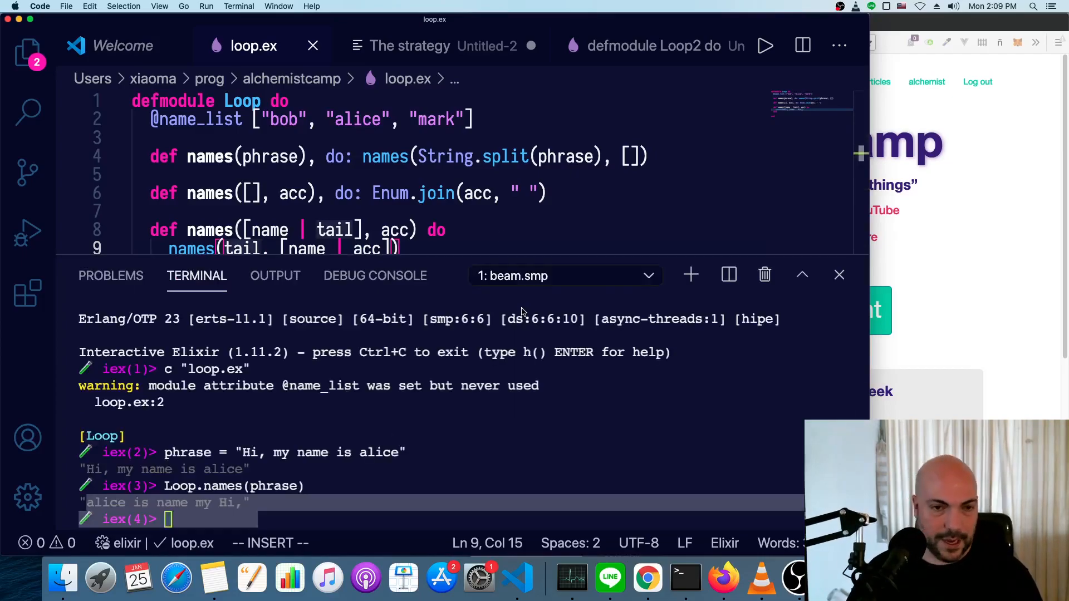
# Make the empty-list clause pipe Enum.reverse(acc) into Enum.join(" ") so the result reads "Hi, my name is alice".
pyautogui.click(840, 275)
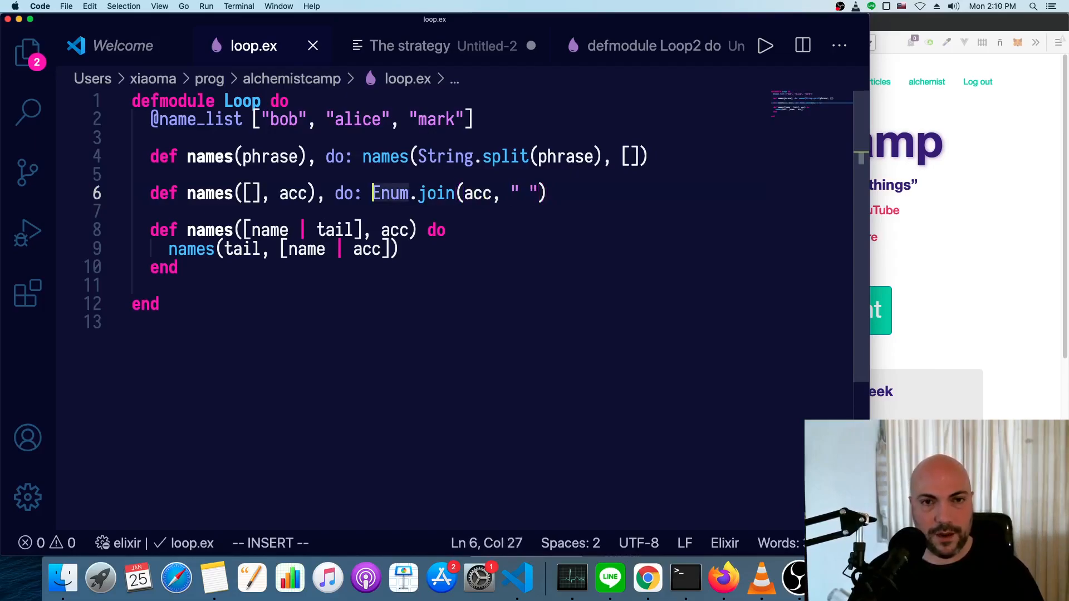
pyautogui.write('Enum.')
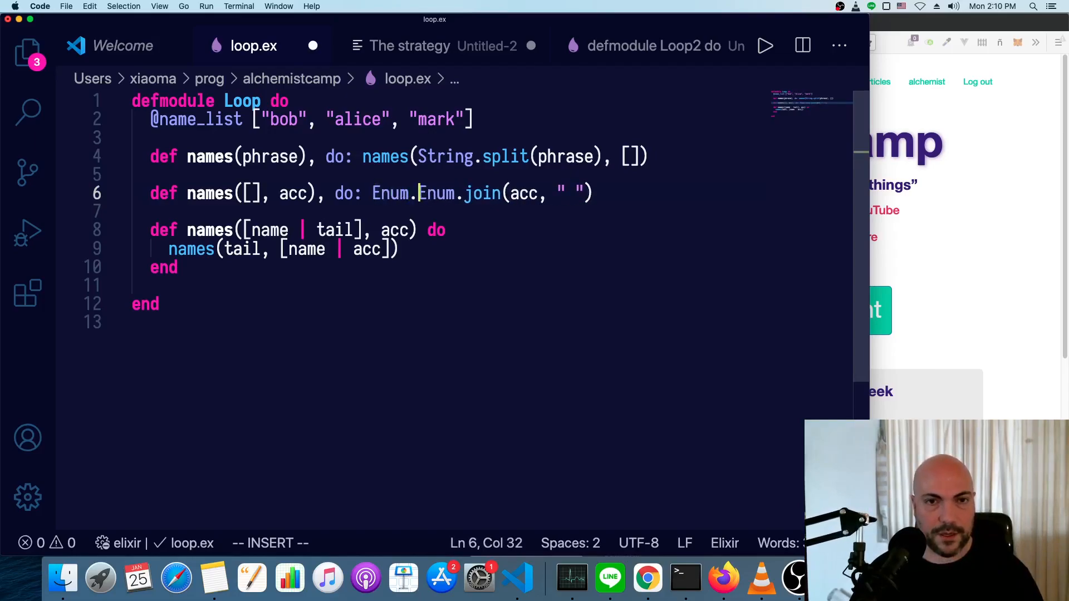
pyautogui.write('reverse(')
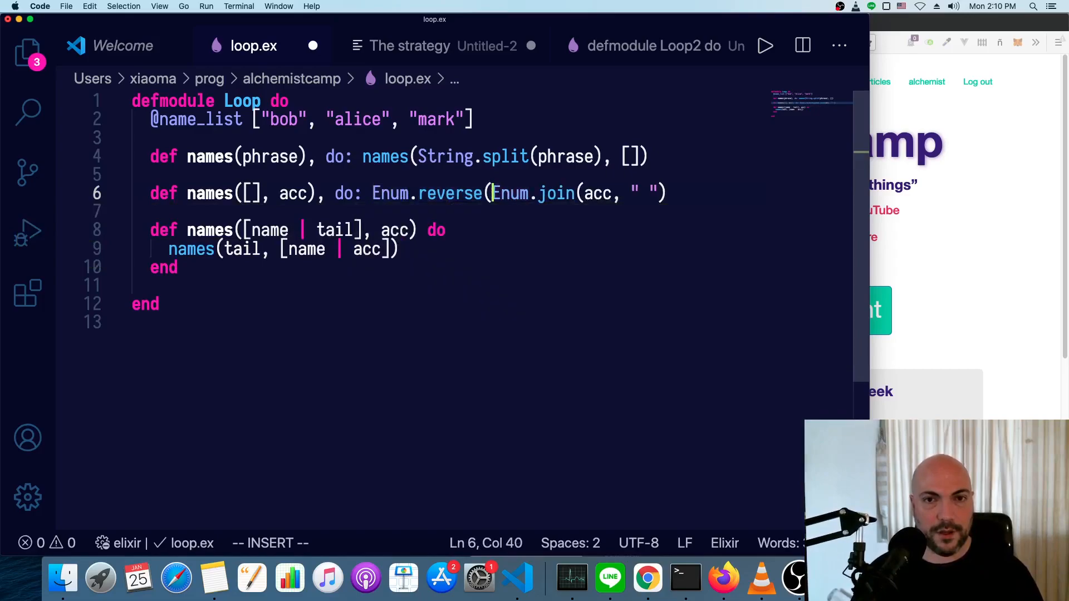
pyautogui.write('acc) |>')
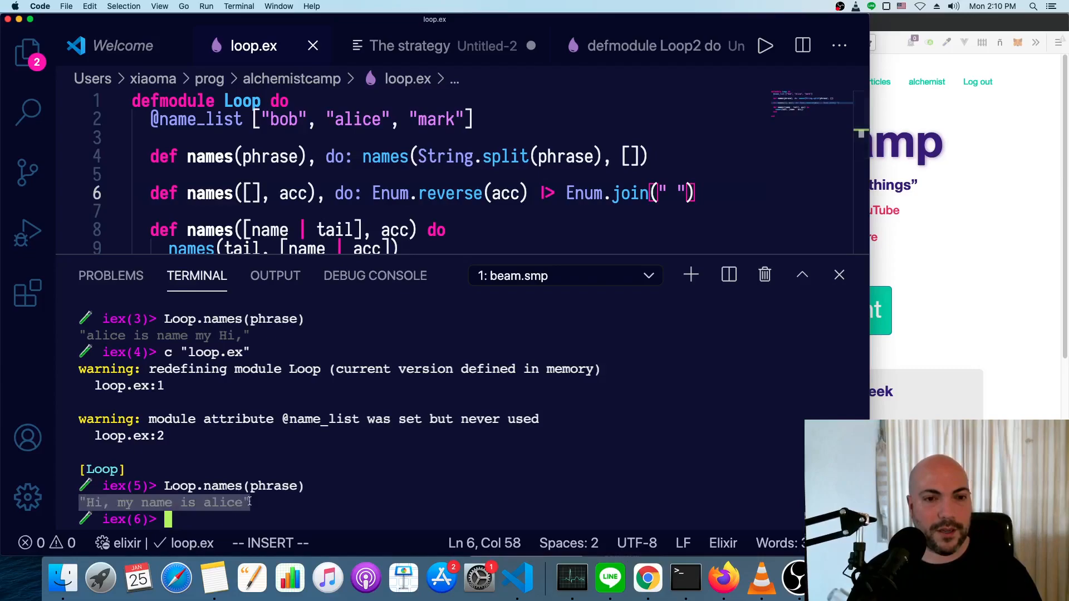
# Select the recursive clause as the basis for a new names([name | ...]) clause.
pyautogui.scroll(-3)
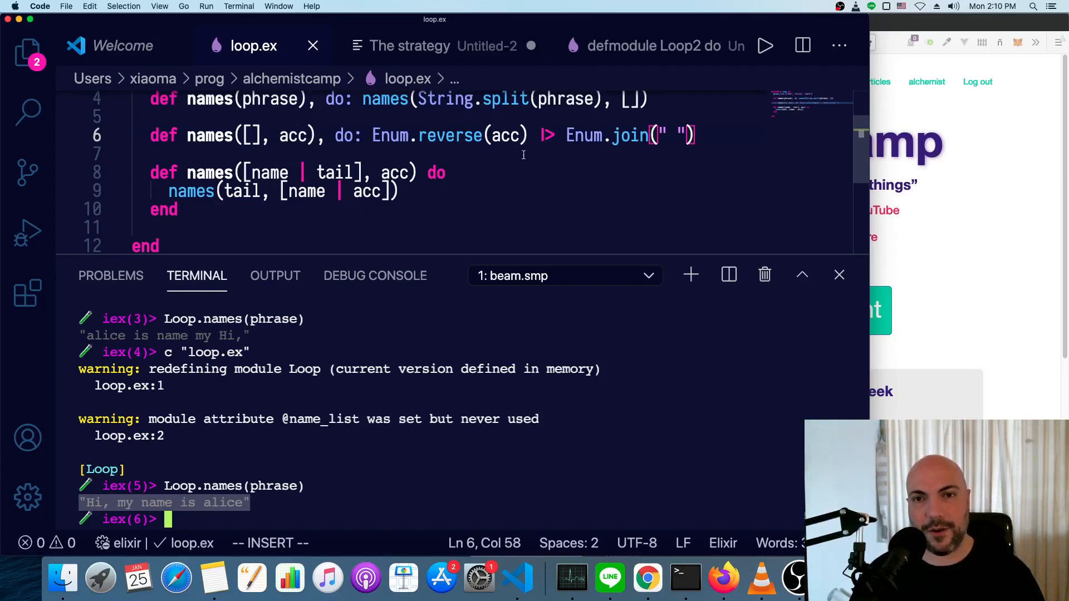
pyautogui.moveTo(567, 134); pyautogui.dragTo(695, 135)
pyautogui.write('def names([name | []) do')
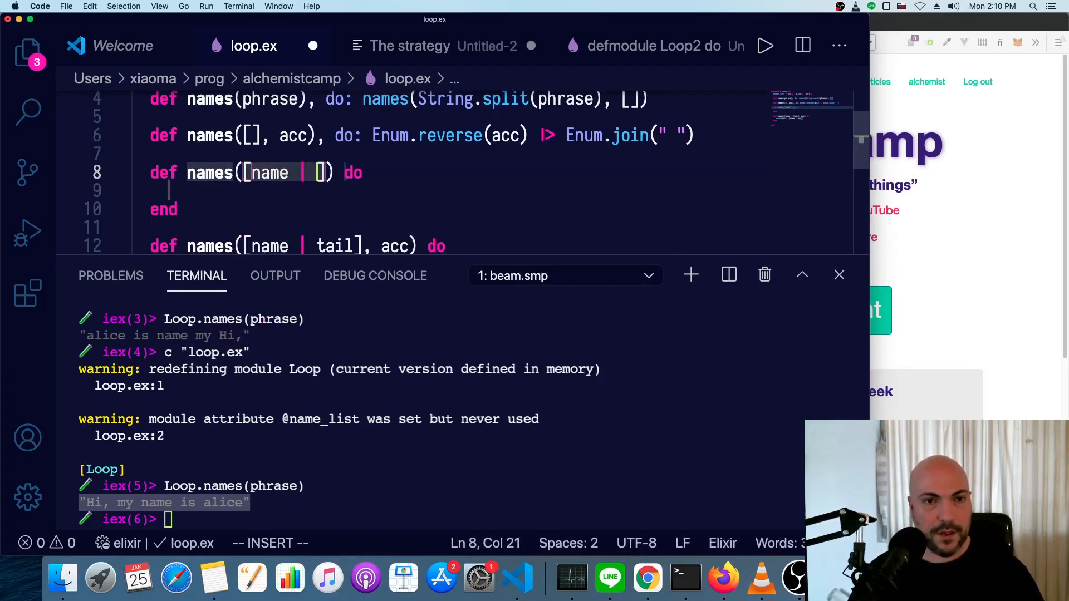
pyautogui.write('tail')
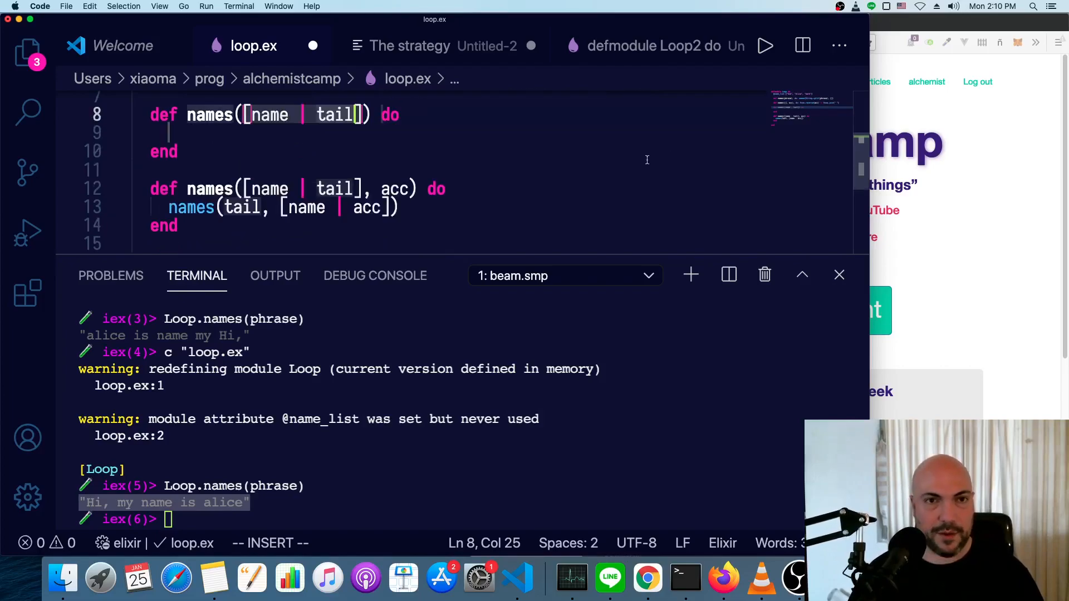
pyautogui.write(', acc')
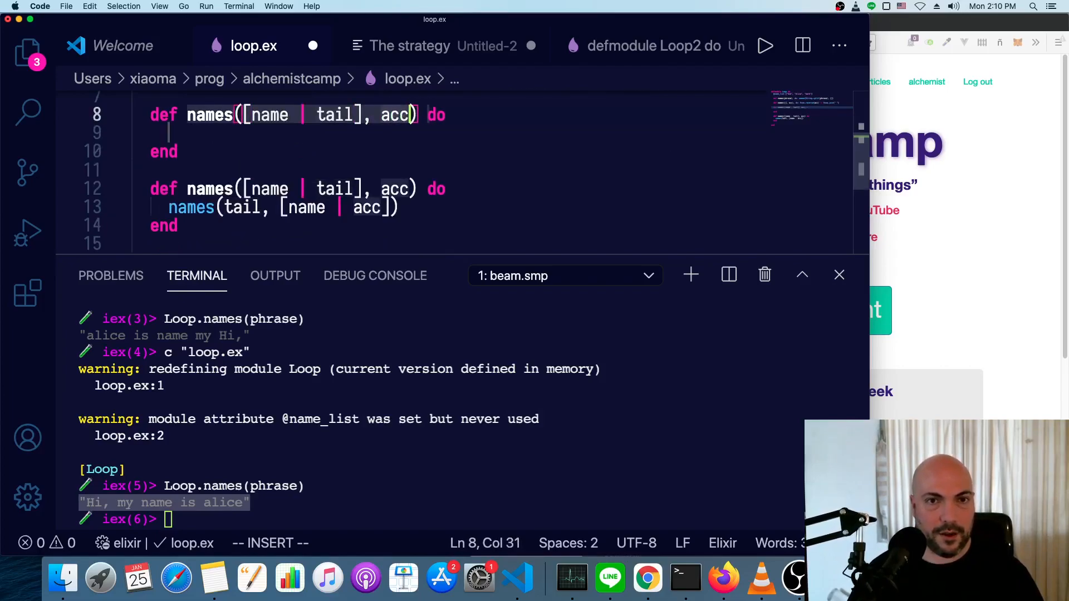
pyautogui.write('|')
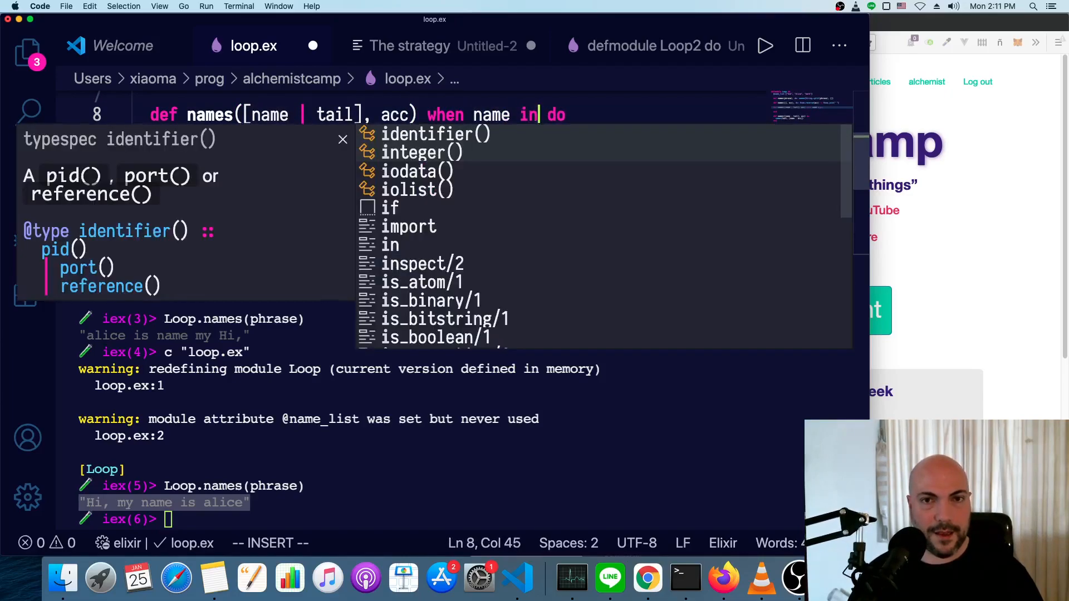
pyautogui.write('@name_list')
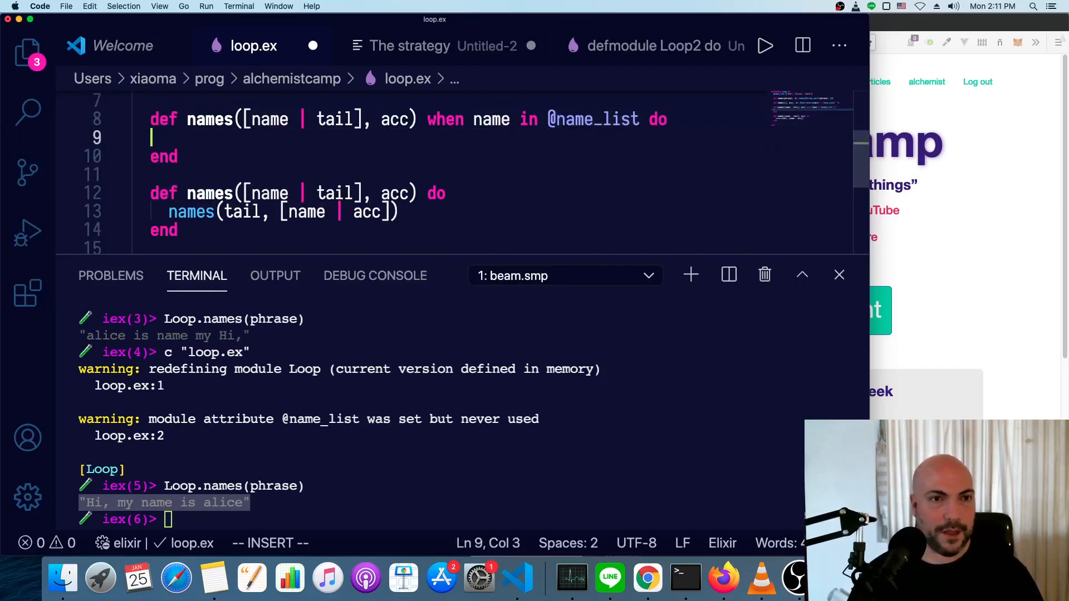
pyautogui.write('names')
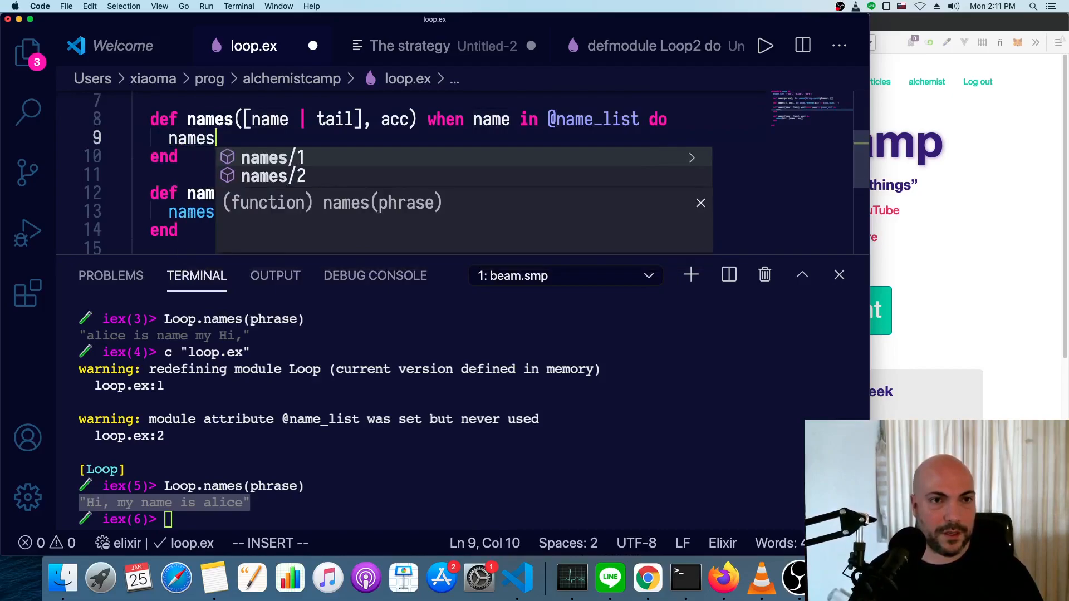
pyautogui.write('(tail,')
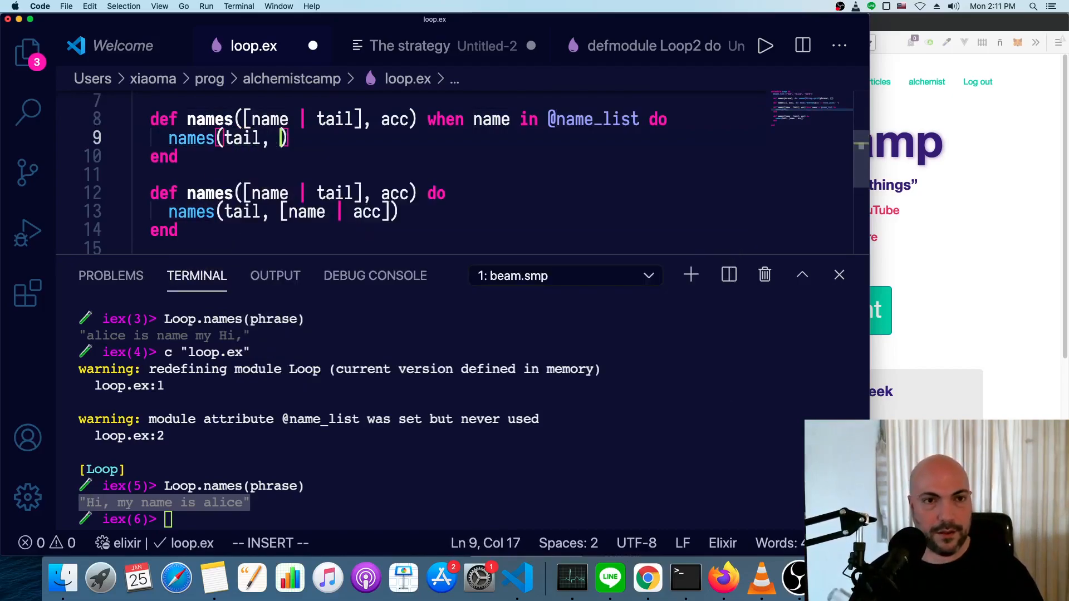
pyautogui.write('[STrin')
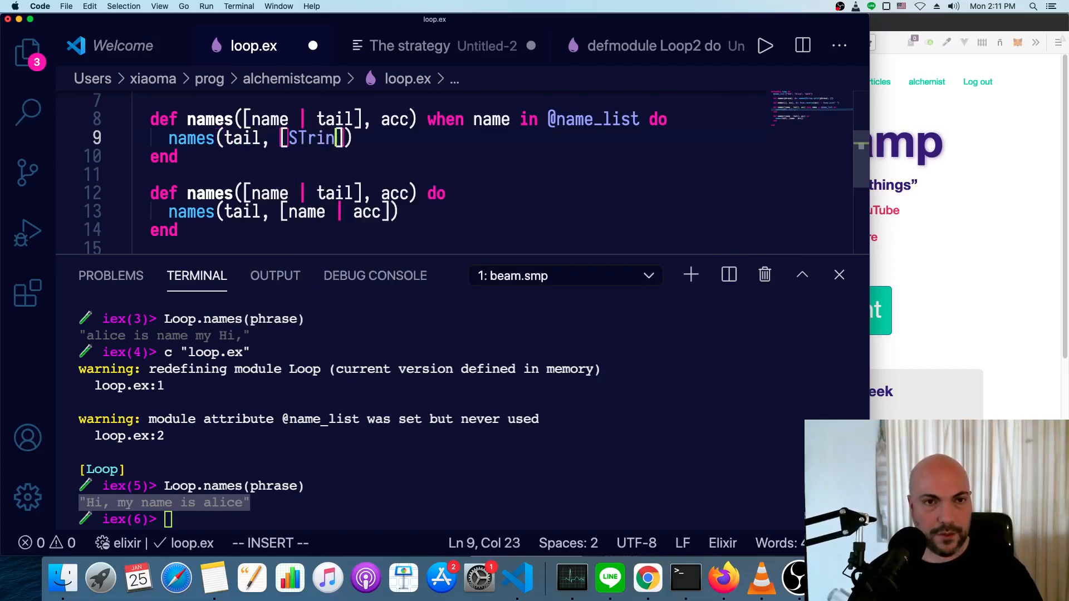
pyautogui.write('String.upcase(name) | acc')
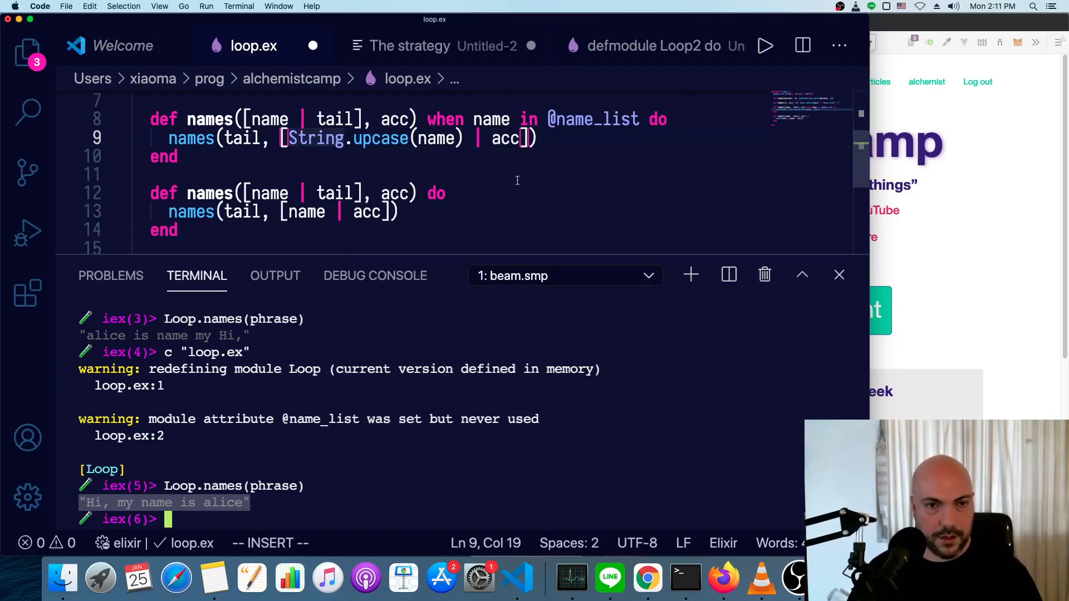
pyautogui.click(840, 275)
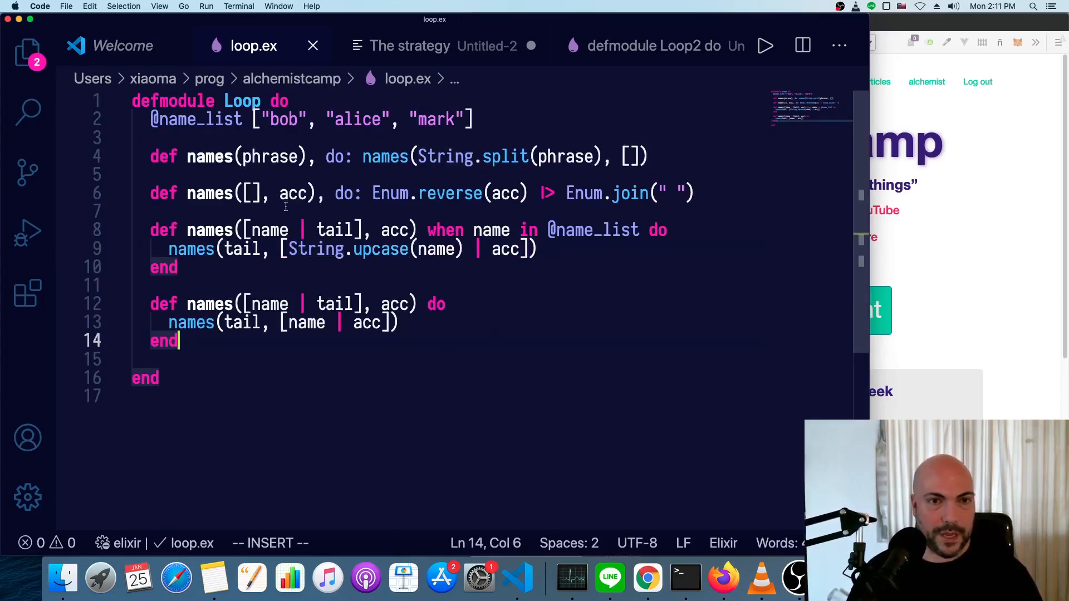
# Review the new guarded clause and bring back a cleared iex terminal at a fresh prompt.
pyautogui.moveTo(150, 230); pyautogui.dragTo(177, 267)
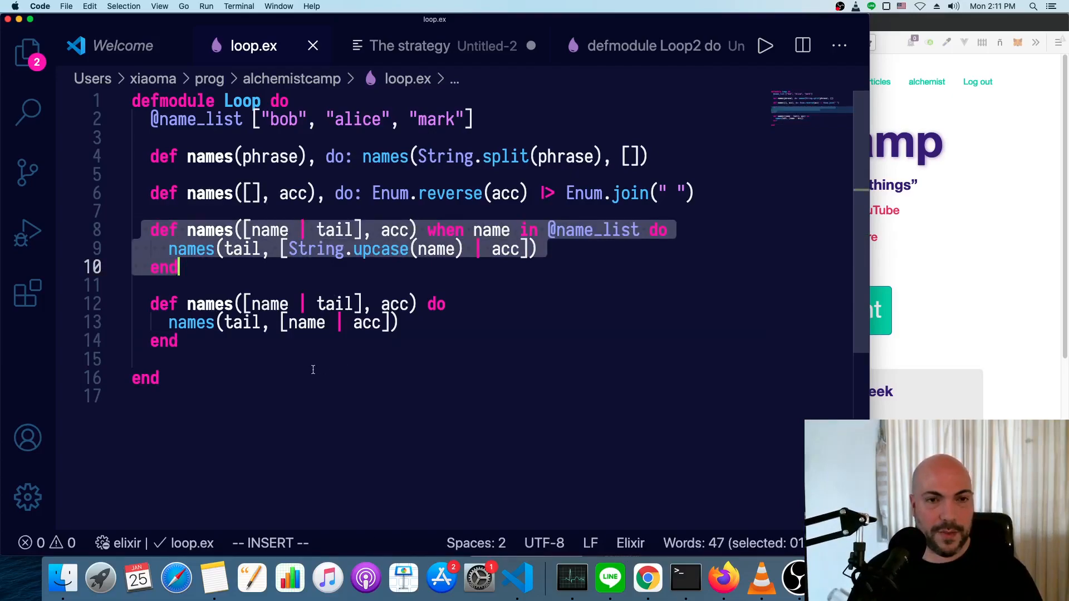
pyautogui.click(256, 266)
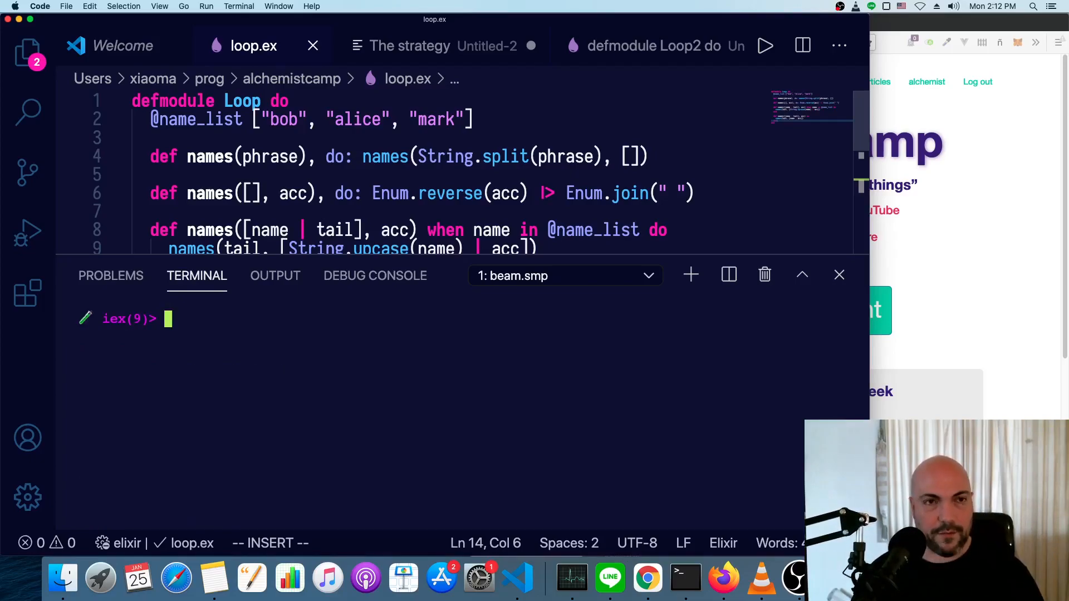
# Enter a Loop.names call on a phrase containing mark in iex, trimming the extra words after mark.
pyautogui.write('Lam')
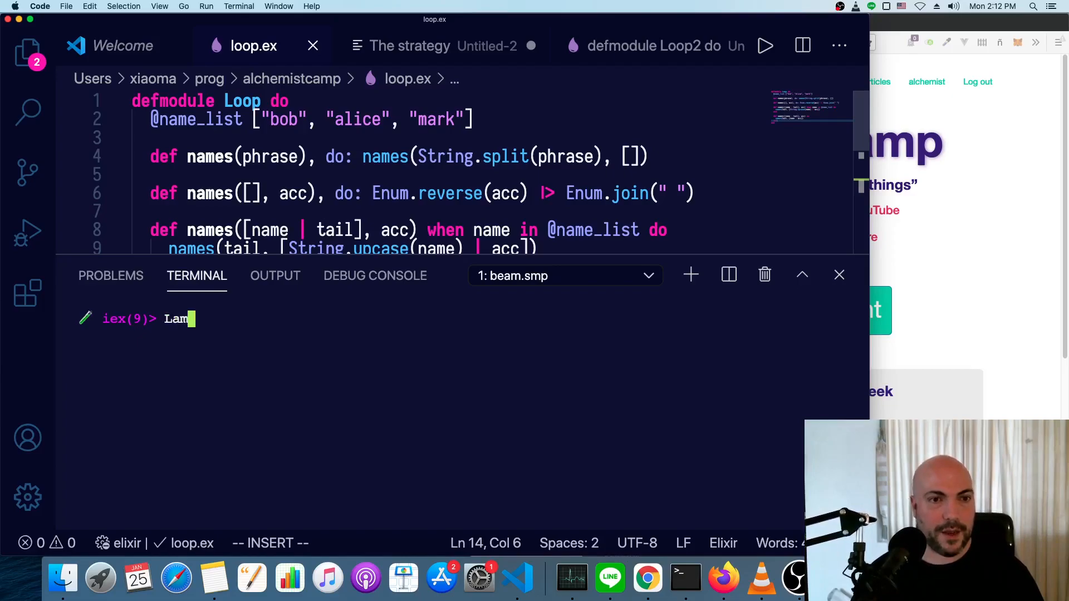
pyautogui.write('Loop.')
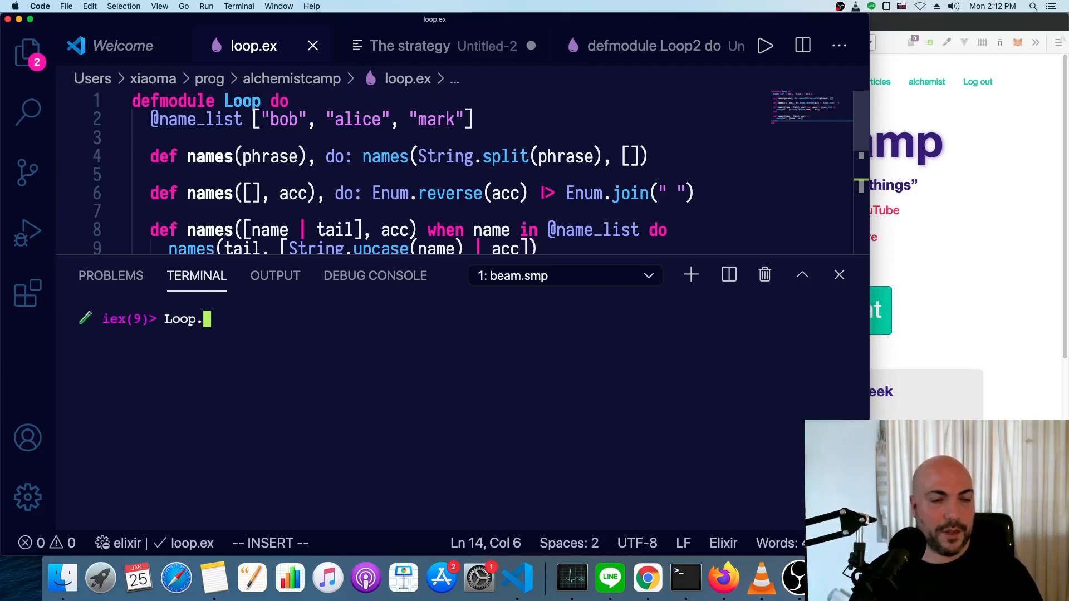
pyautogui.write('names("Hi,')
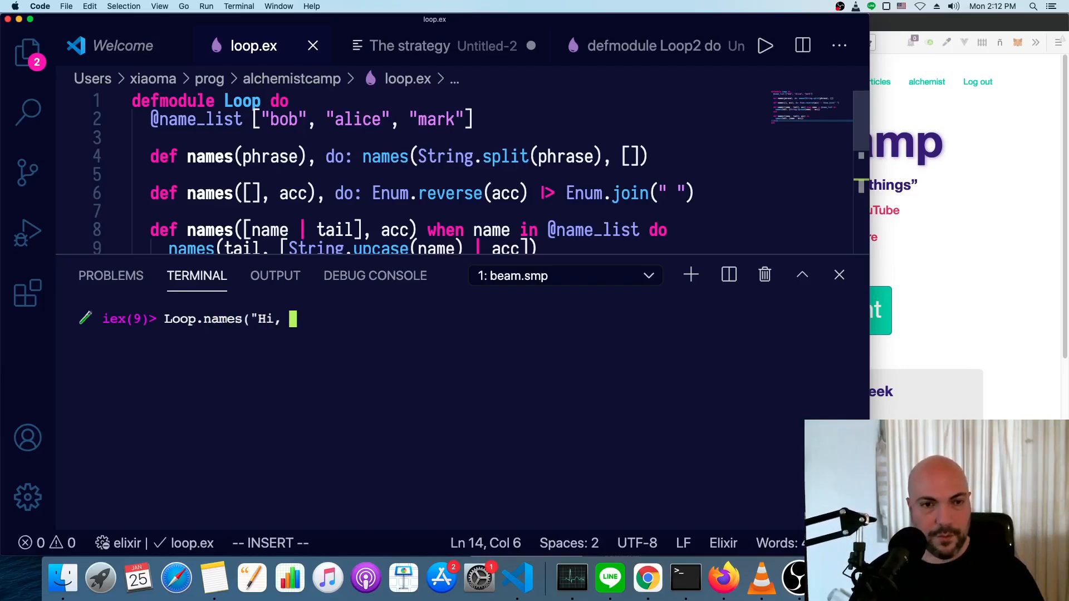
pyautogui.write('ma')
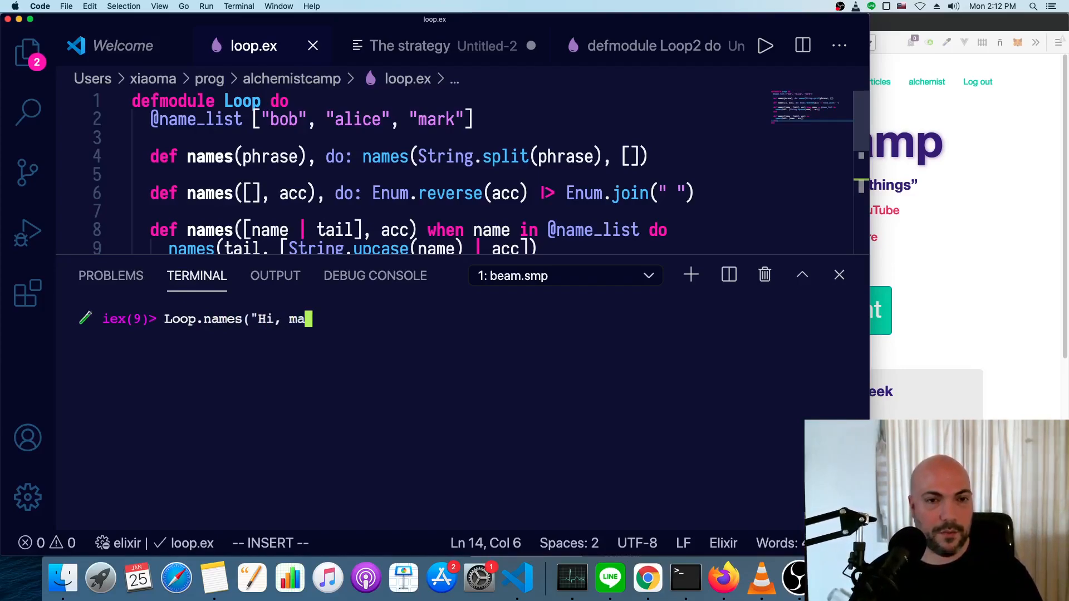
pyautogui.write('rk.')
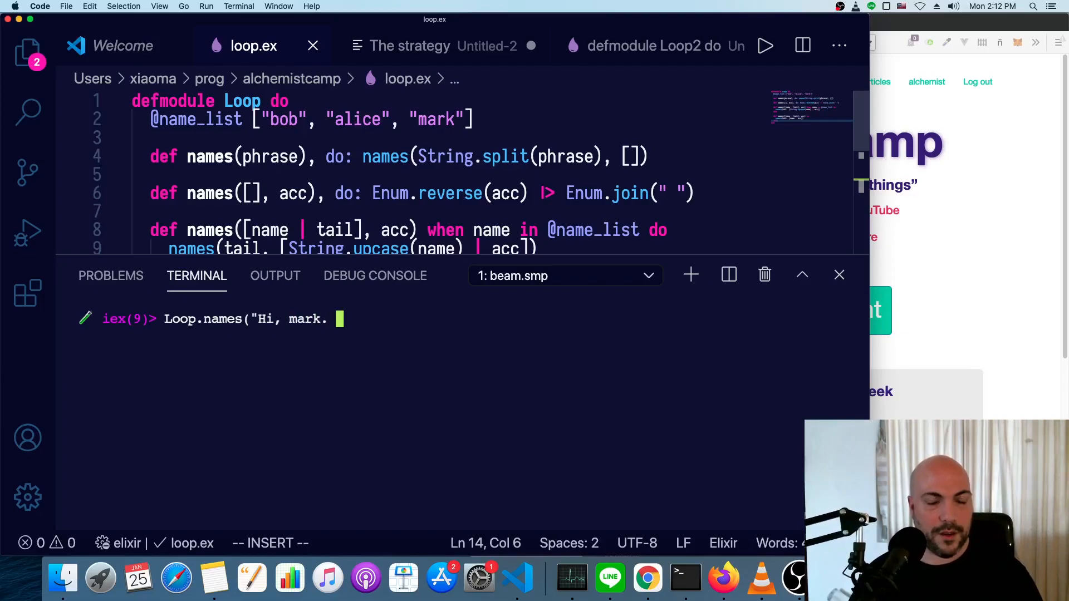
pyautogui.write('How are you?')
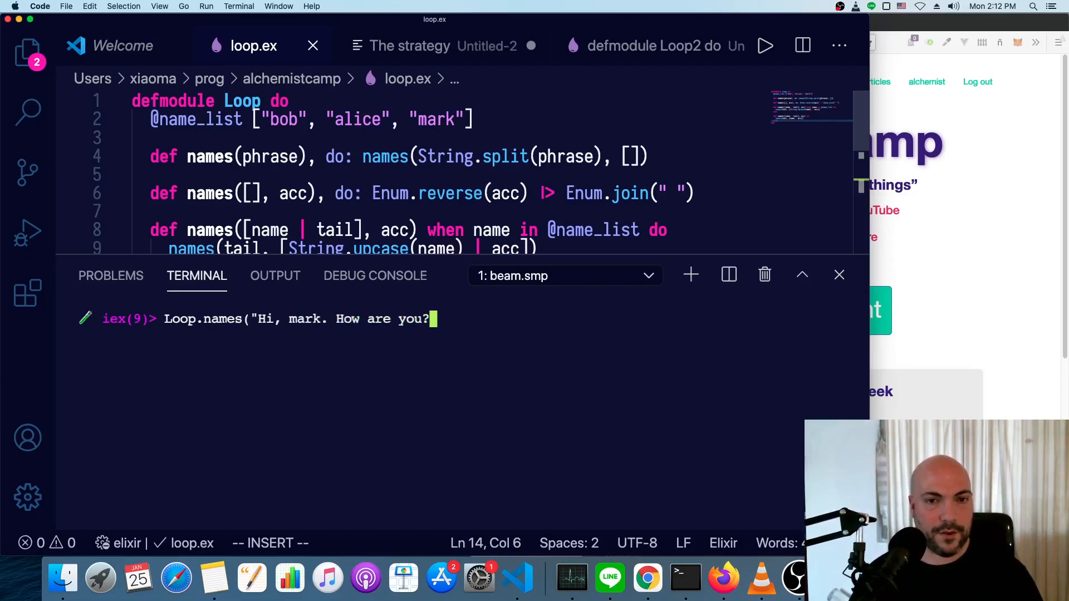
pyautogui.write('")')
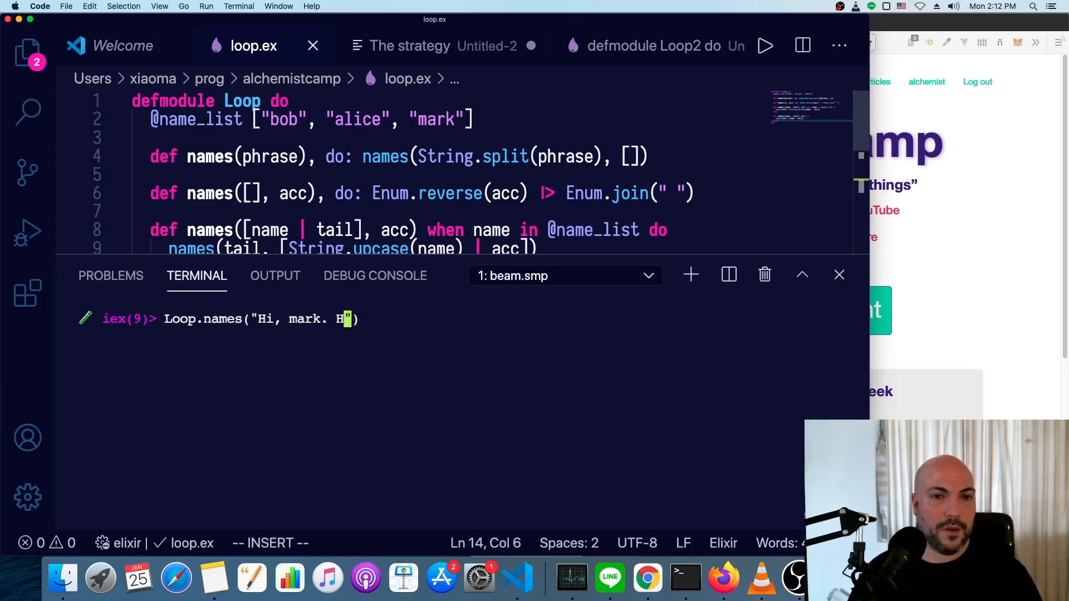
pyautogui.press('backspace')
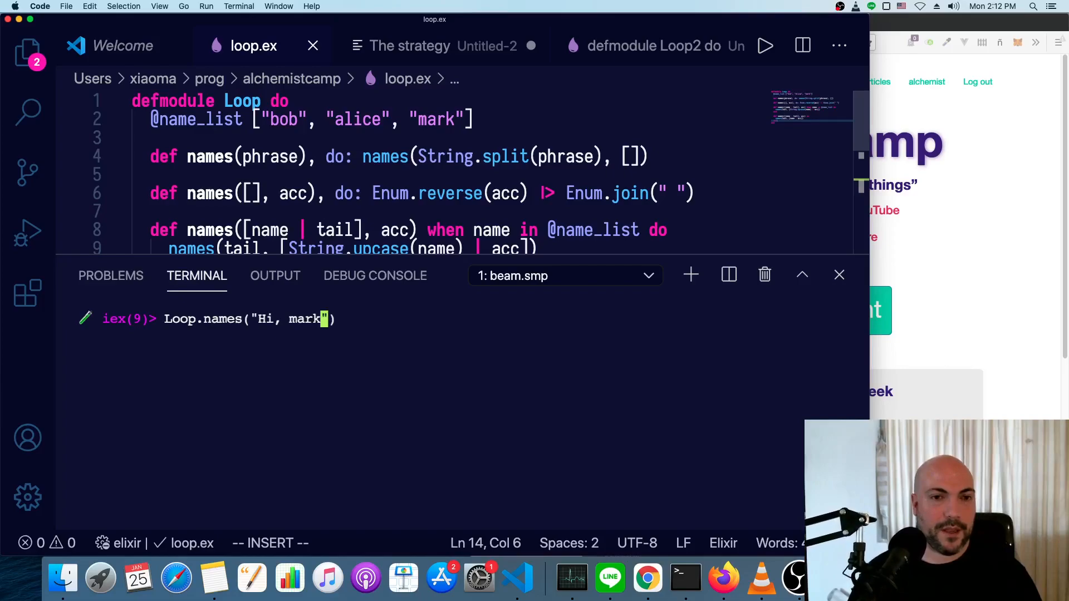
pyautogui.moveTo(456, 290)
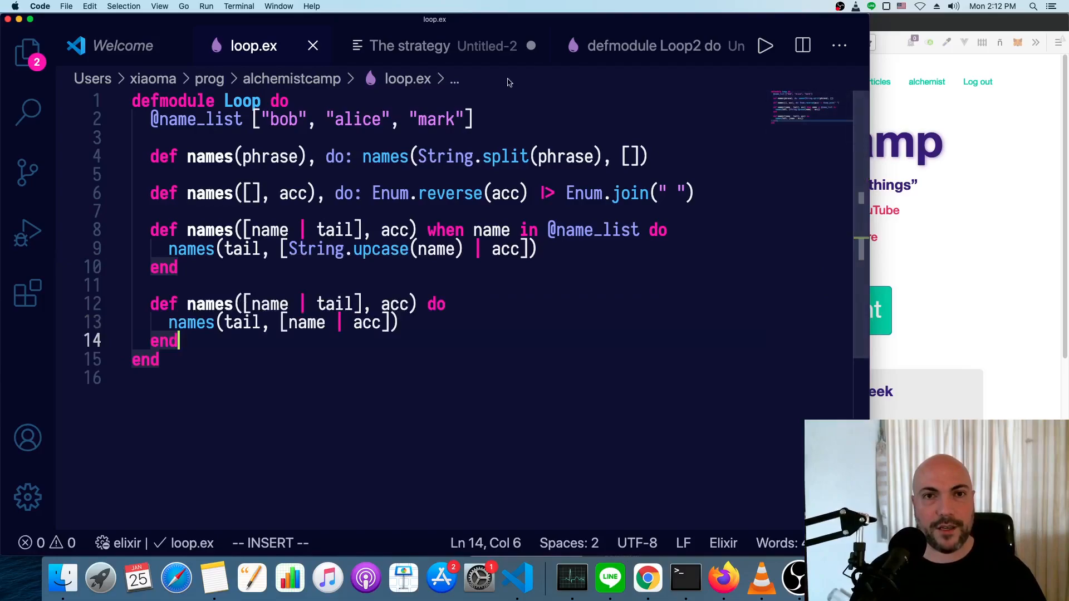
pyautogui.click(409, 45)
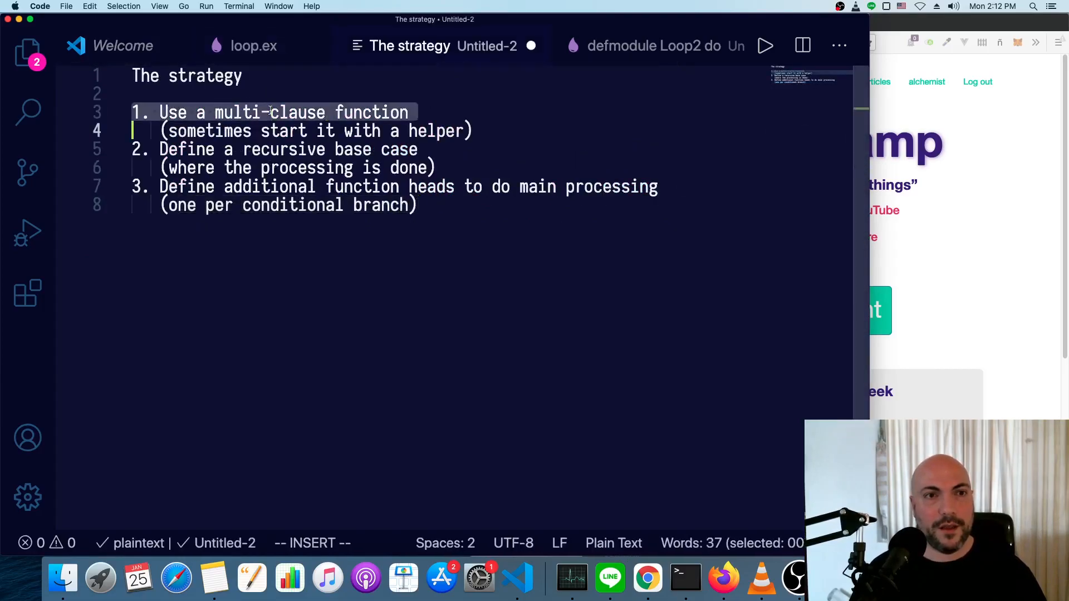
pyautogui.moveTo(258, 46)
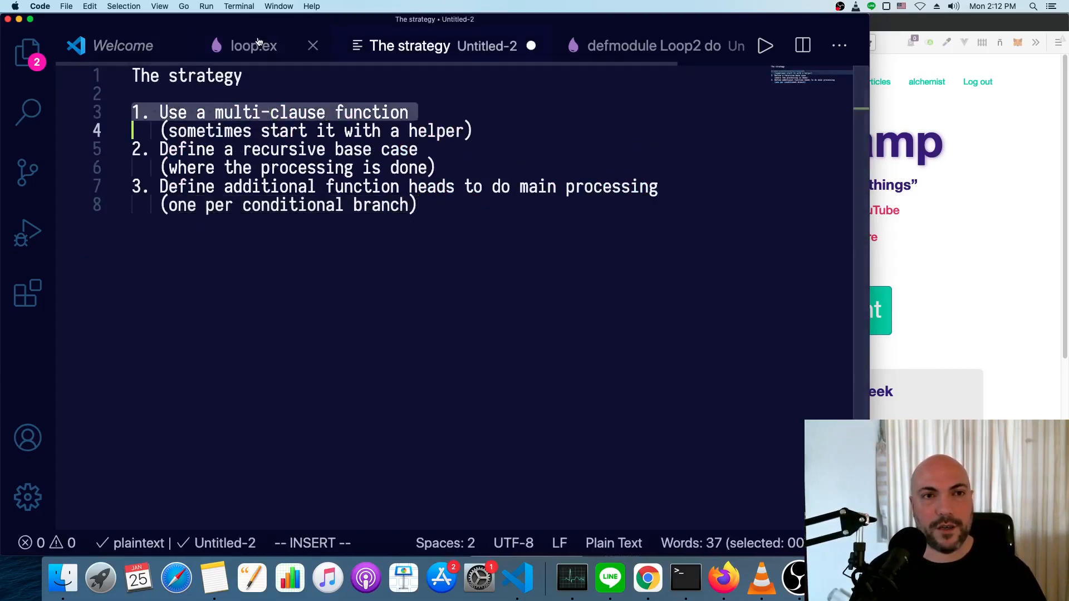
pyautogui.click(253, 46)
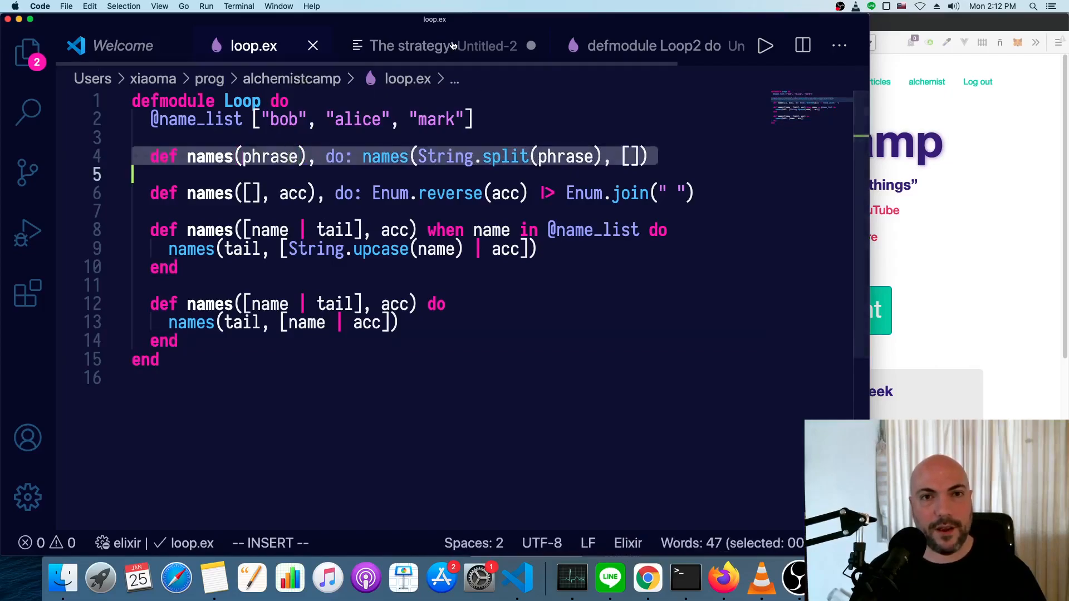
pyautogui.click(409, 45)
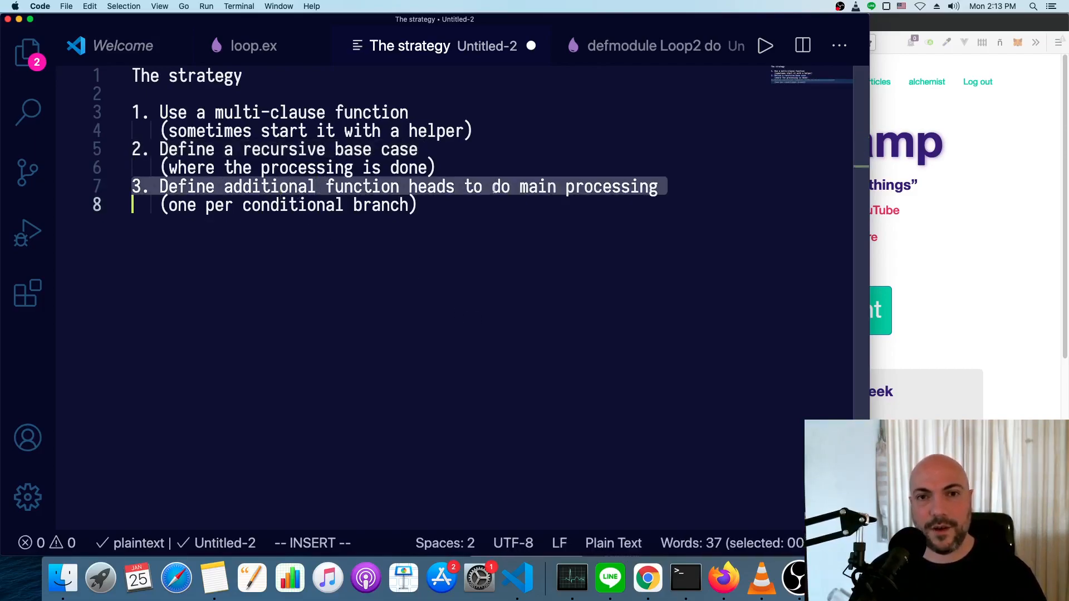
pyautogui.click(253, 46)
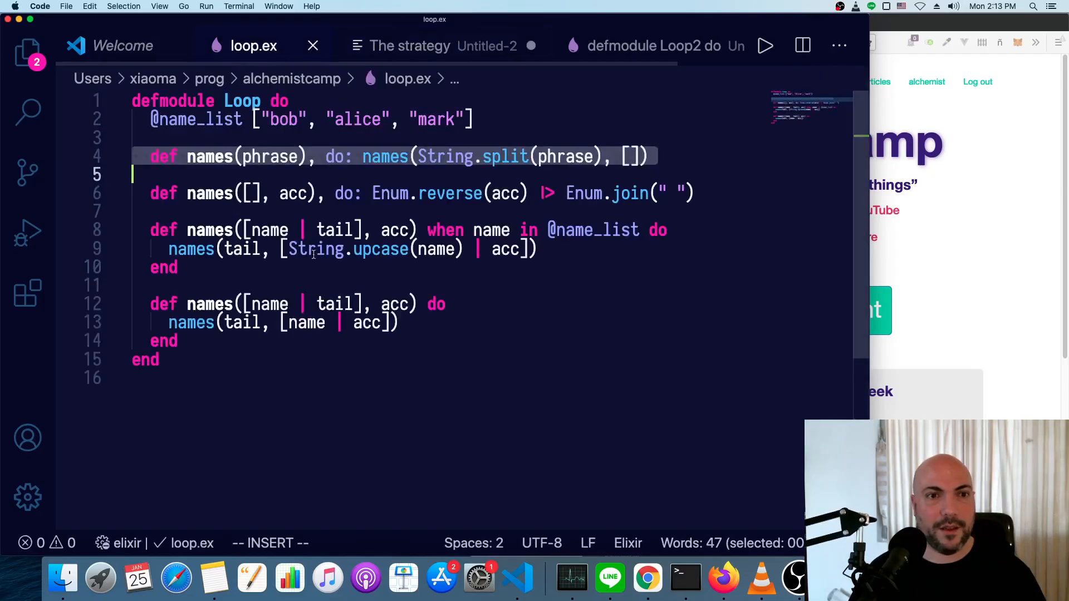